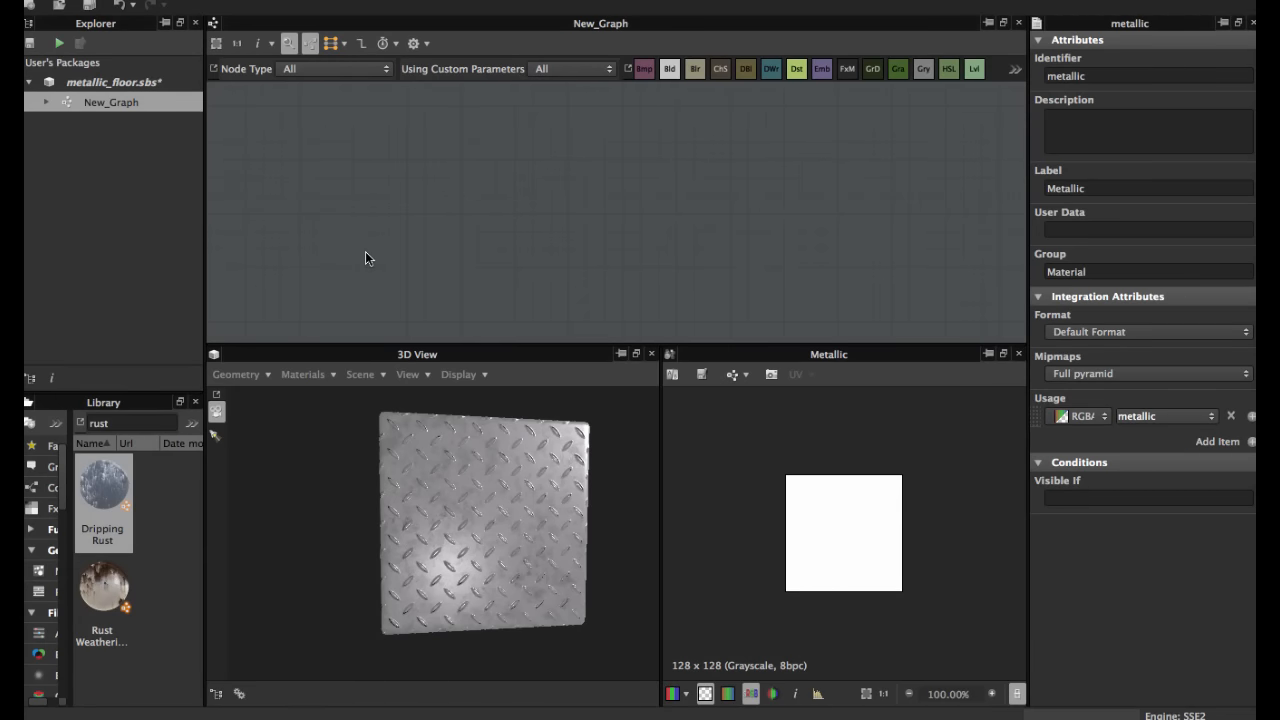
{"action": "mouse_move", "coordinate": [392, 523]}
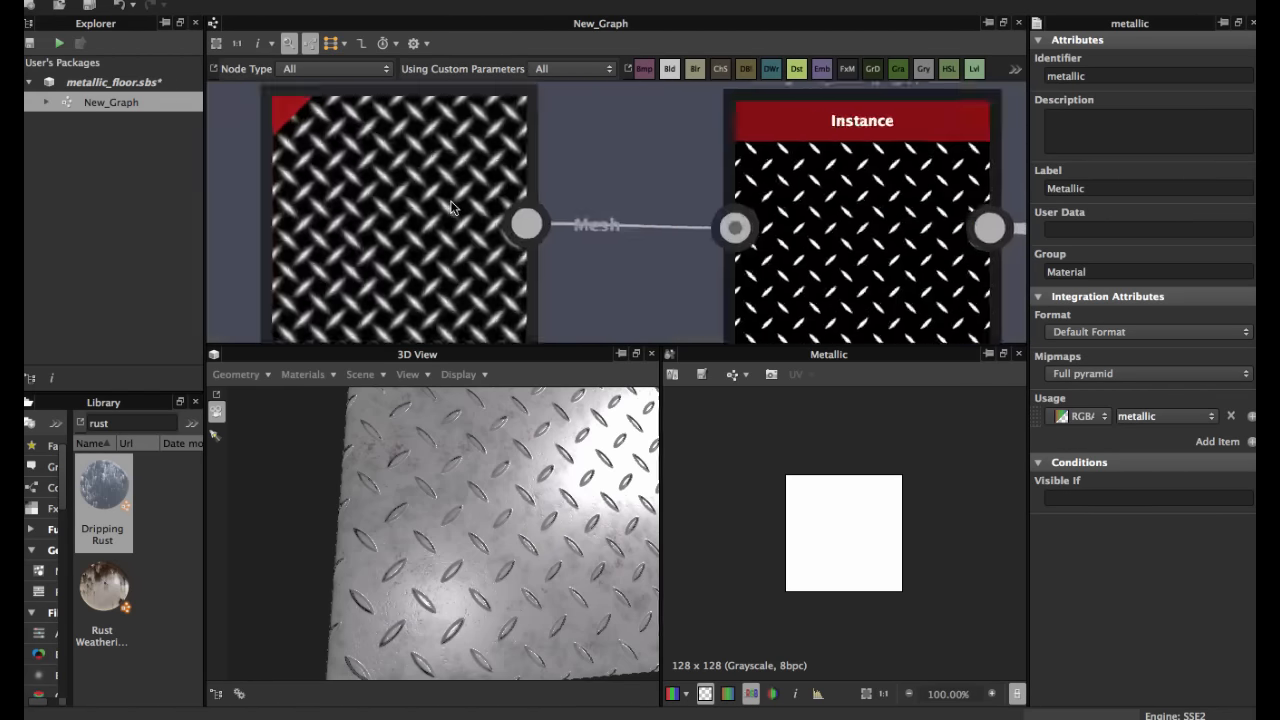
{"action": "mouse_move", "coordinate": [405, 224]}
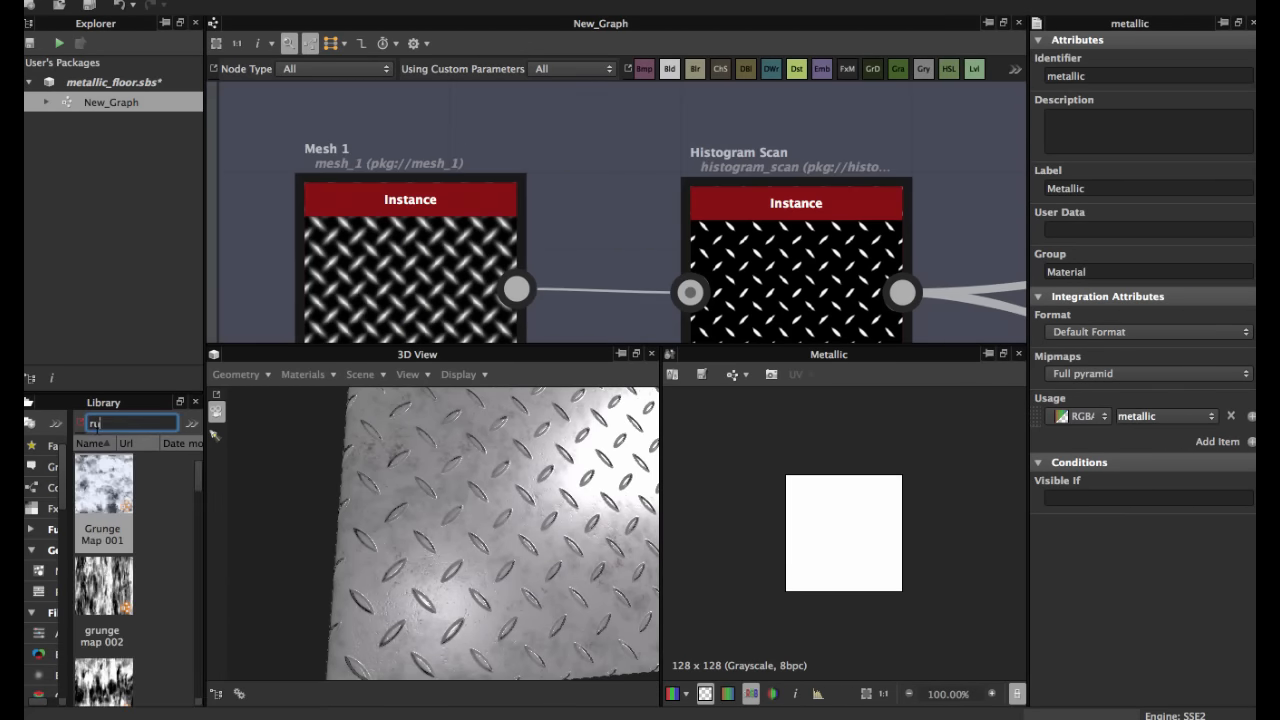
Search the library for 'mesh' to list the Mesh pattern nodes.
{"action": "type", "text": "mesh"}
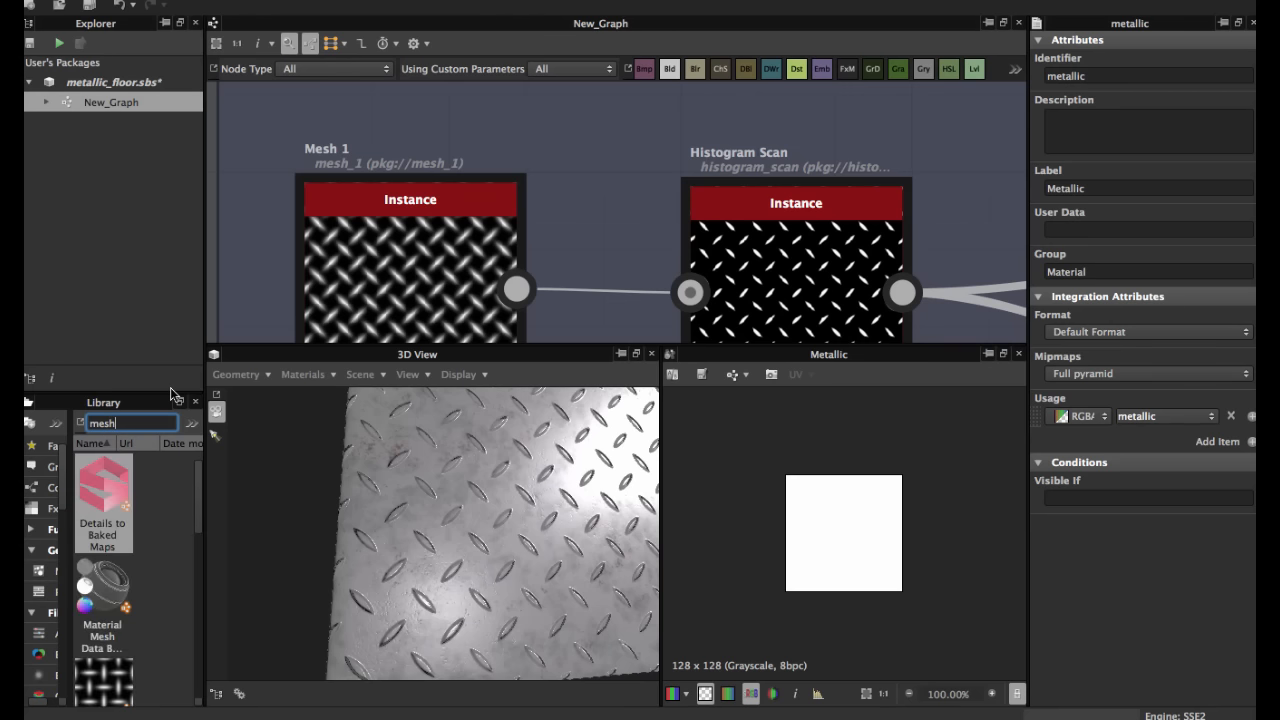
{"action": "mouse_move", "coordinate": [200, 503]}
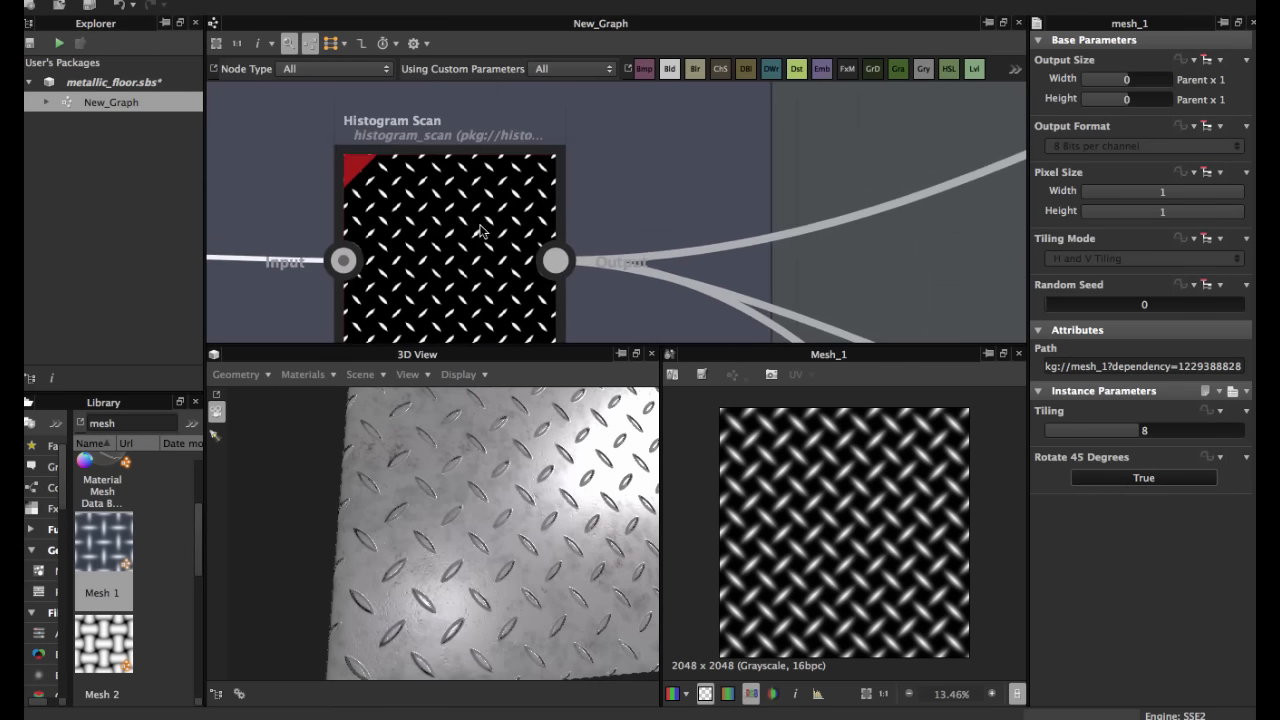
Display Histogram Scan settings: position 0.35, contrast 0.65, with its diamond mask preview.
{"action": "left_click", "coordinate": [480, 220]}
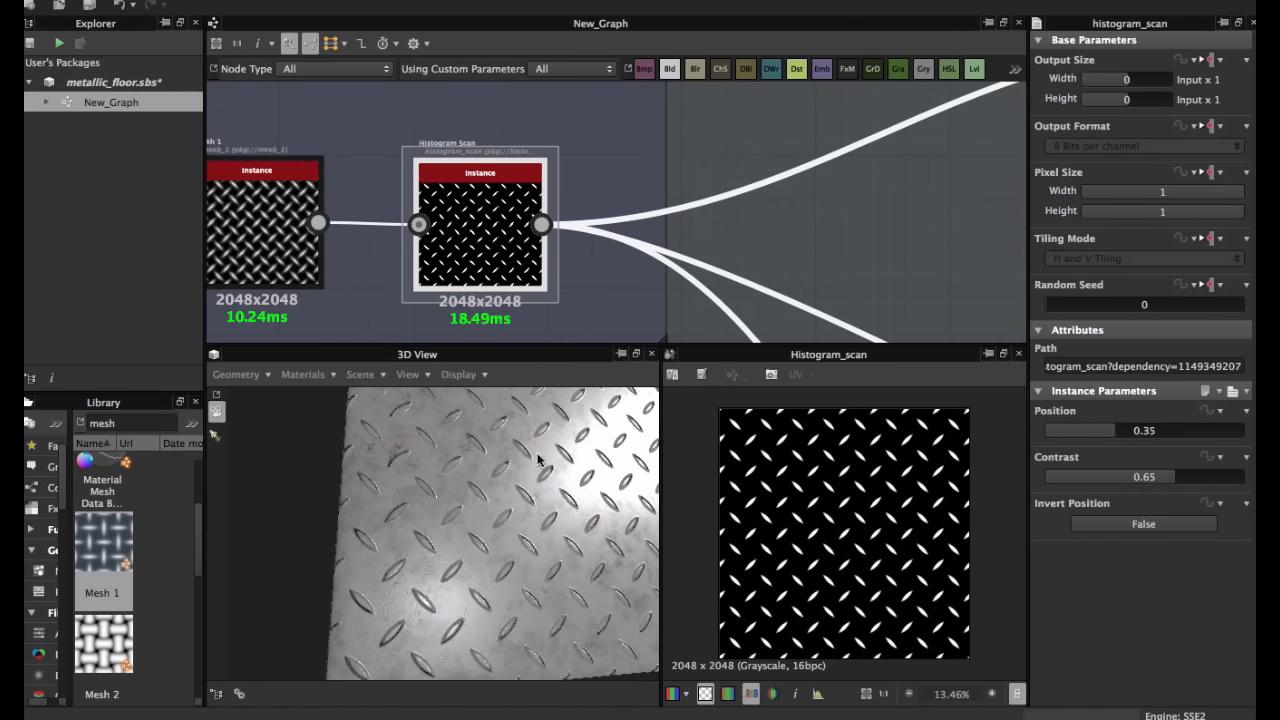
{"action": "scroll", "scroll_direction": "up", "scroll_amount": 3}
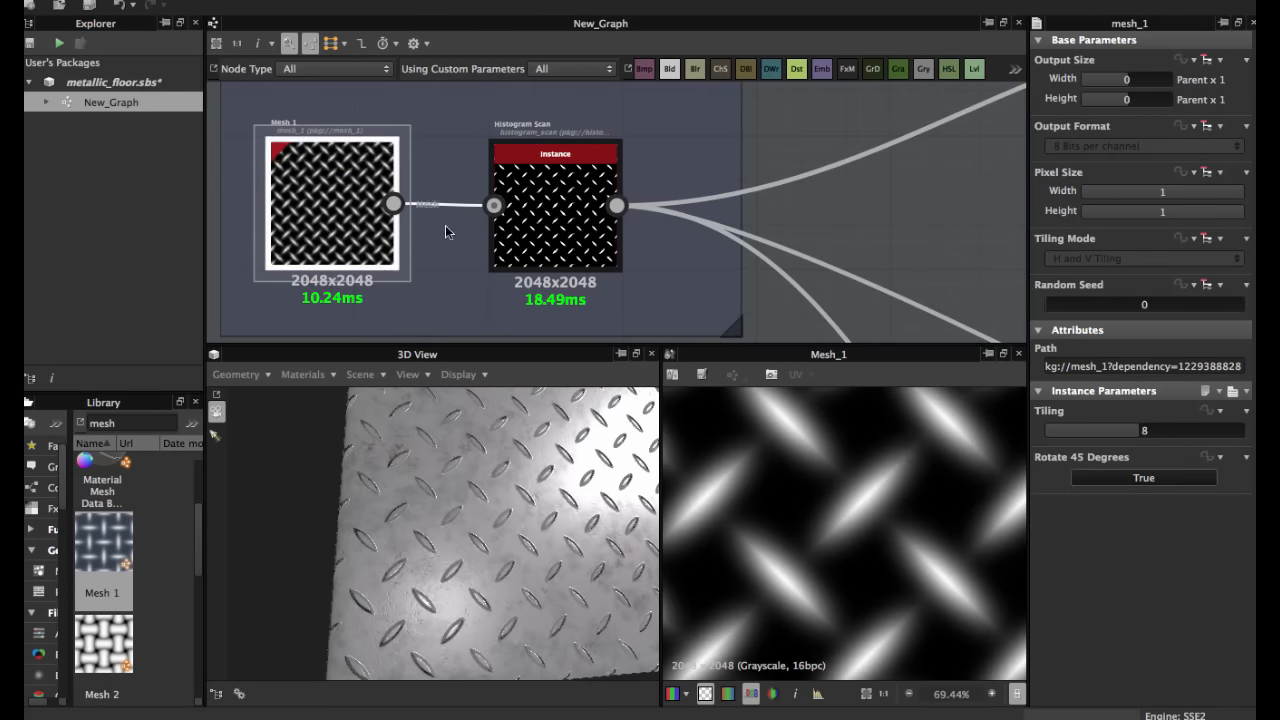
{"action": "left_click", "coordinate": [555, 205]}
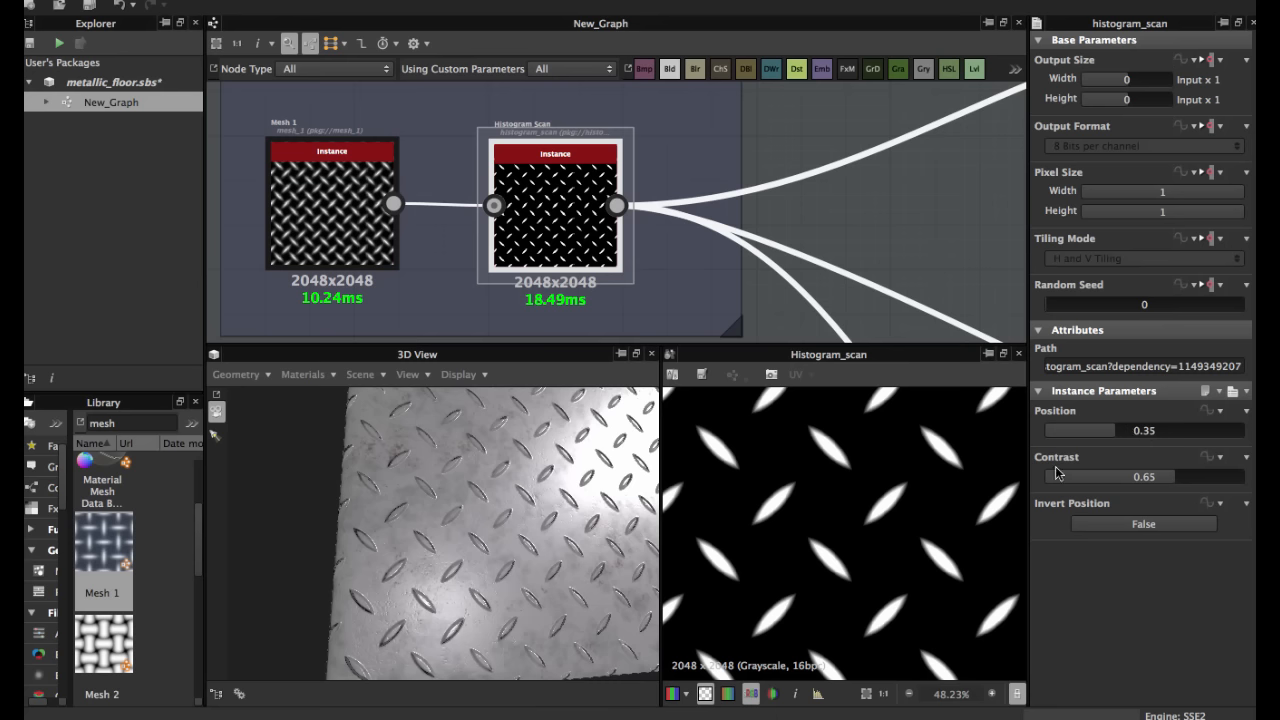
{"action": "mouse_move", "coordinate": [1140, 497]}
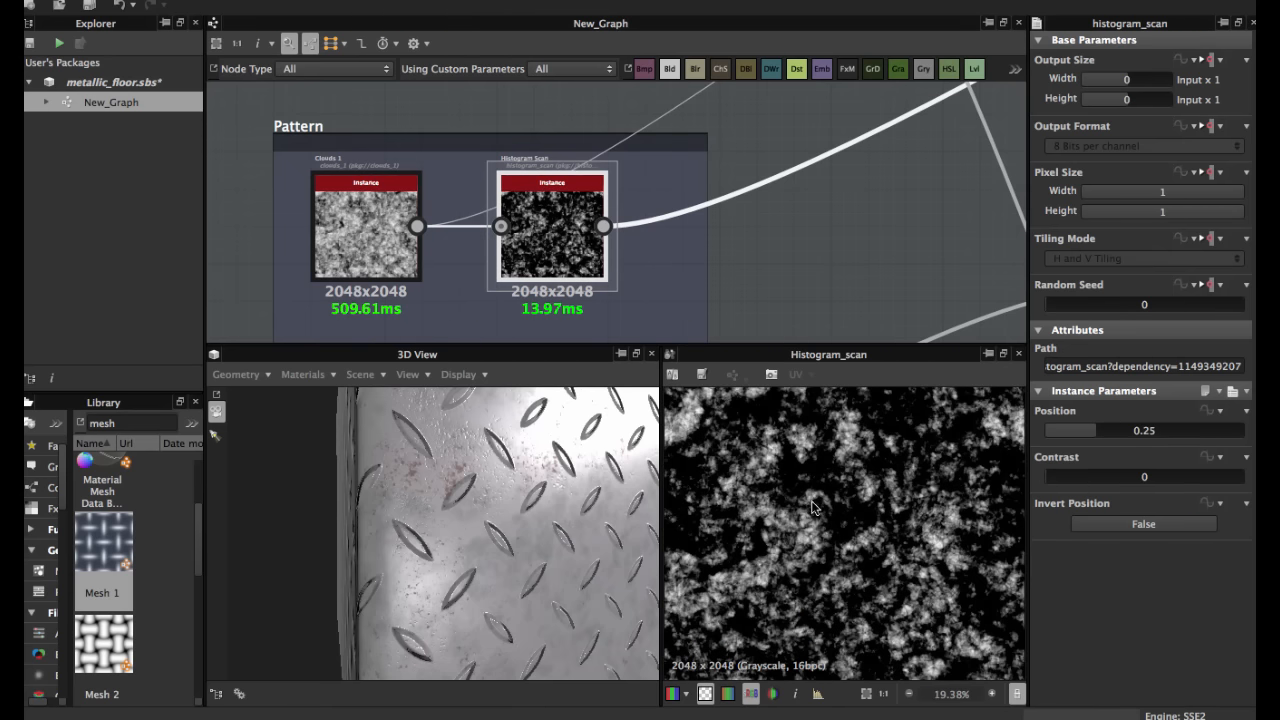
Zoom out and pan the graph toward the Pattern group's Histogram Scan on Clouds 1.
{"action": "scroll", "scroll_direction": "down", "scroll_amount": 3}
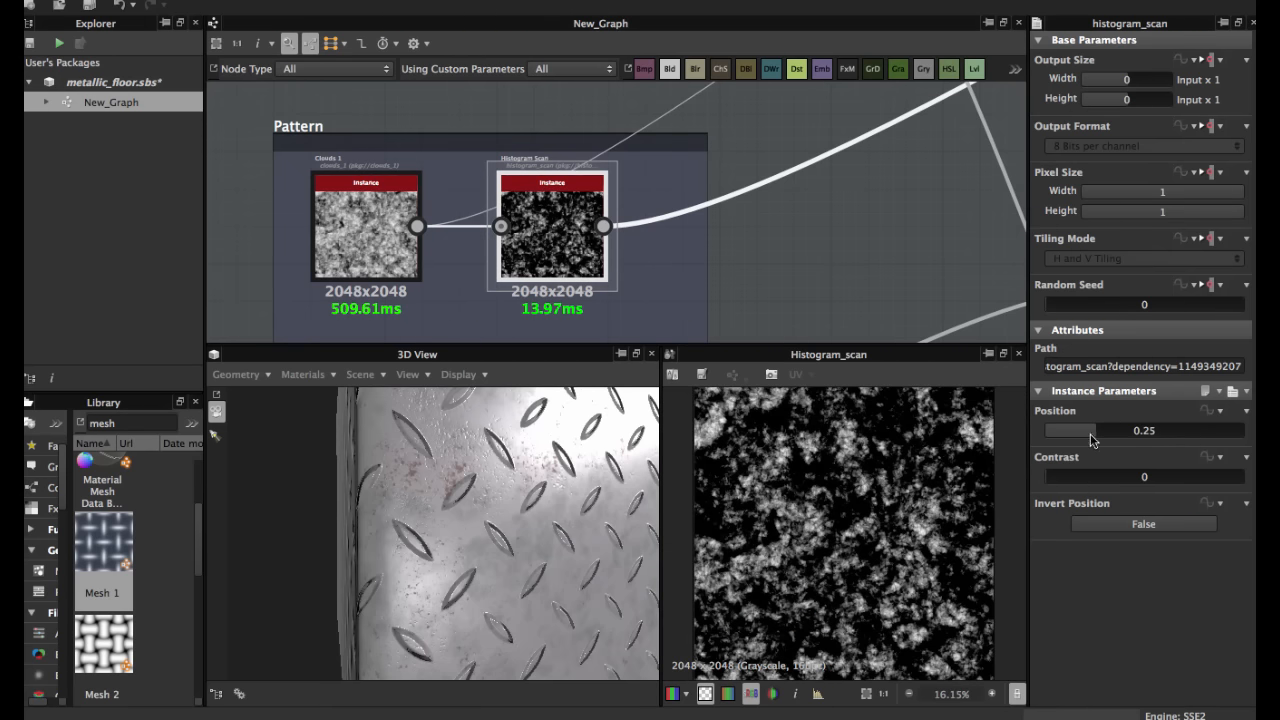
{"action": "left_click_drag", "start_coordinate": [1130, 430], "coordinate": [1075, 430]}
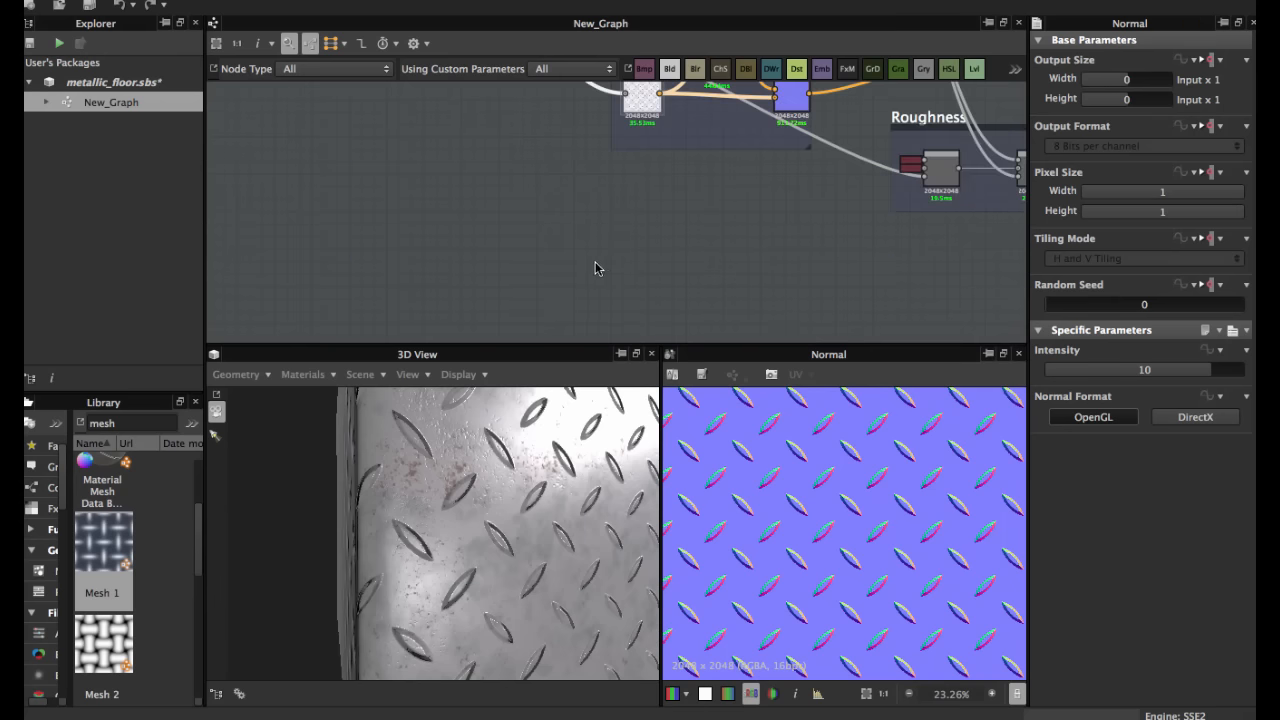
Pan the graph from the intensity-10 Normal node toward the next node group.
{"action": "left_click_drag", "start_coordinate": [595, 268], "coordinate": [617, 222]}
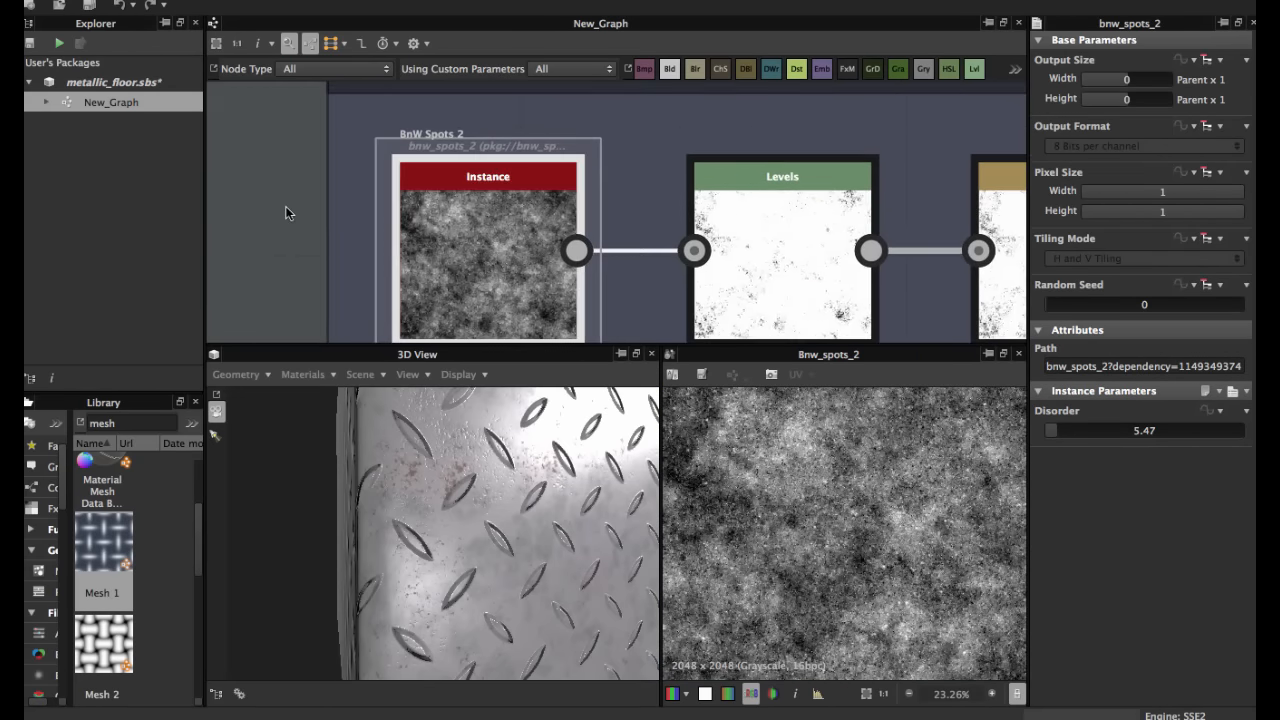
Pan to the Levels and Sharpen nodes and preview Sharpen's speckled mask, intensity 1.
{"action": "left_click_drag", "start_coordinate": [285, 213], "coordinate": [337, 199]}
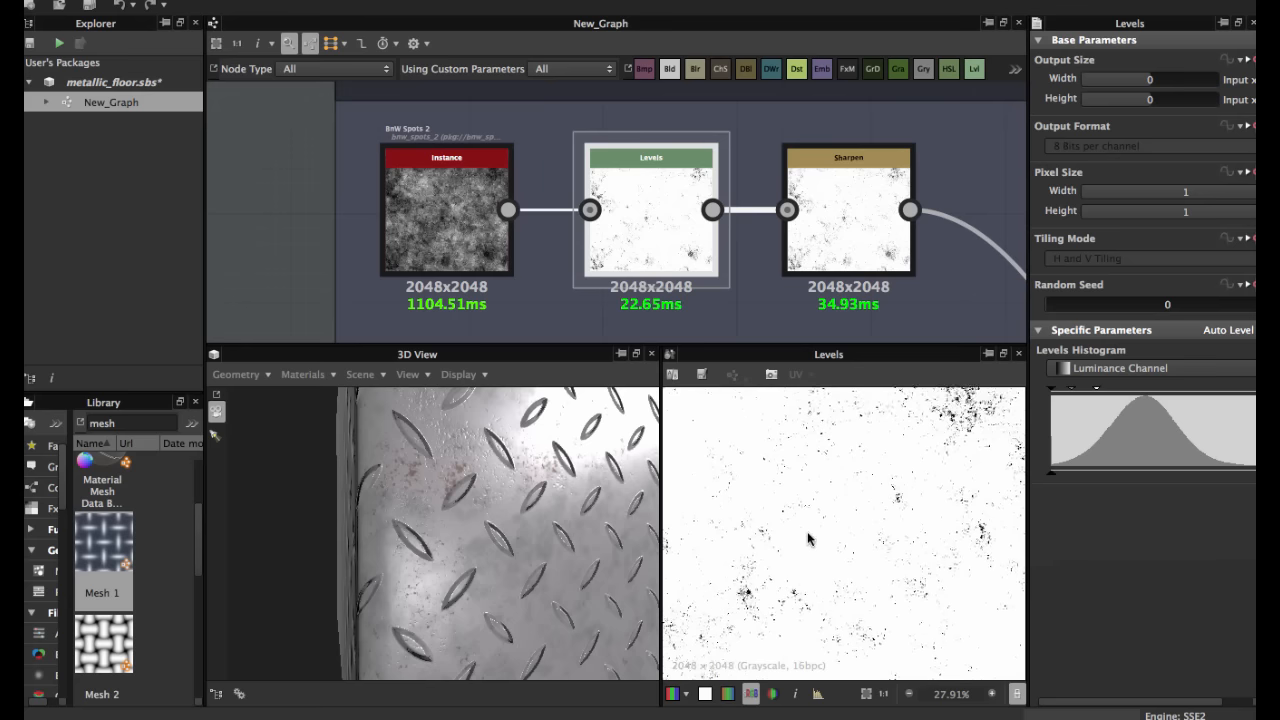
{"action": "scroll", "scroll_direction": "down", "scroll_amount": 3}
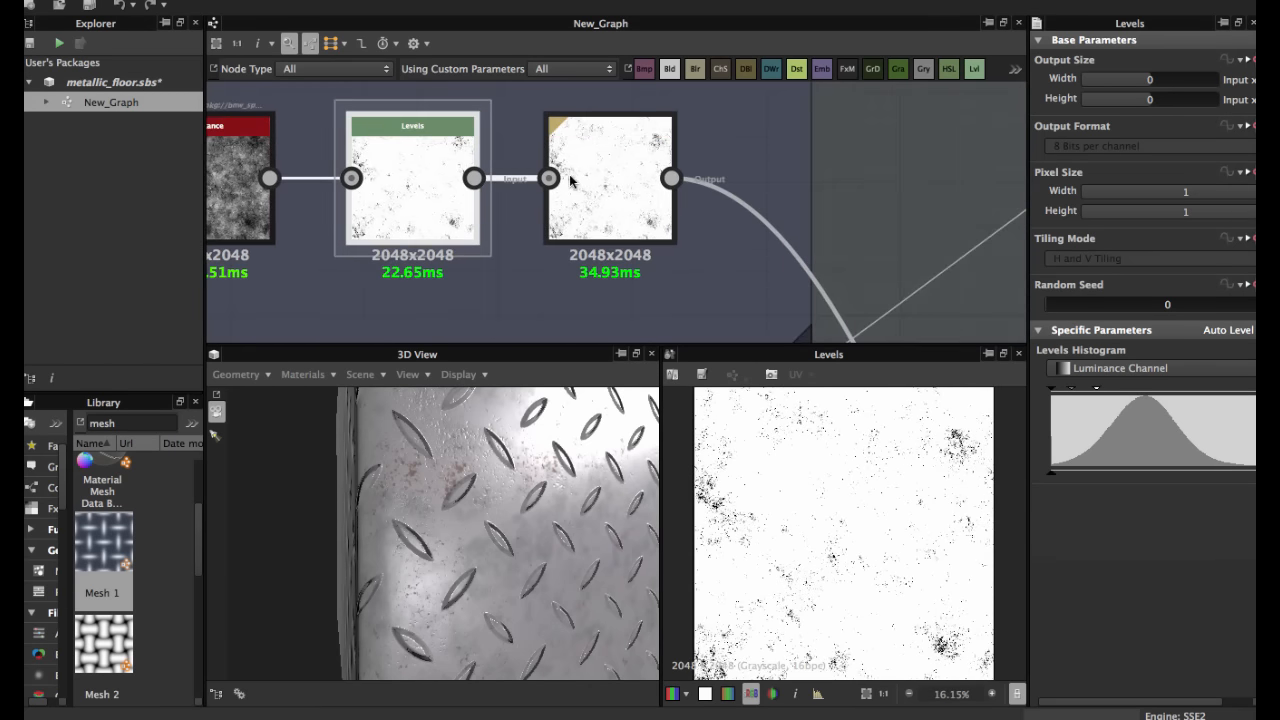
{"action": "left_click", "coordinate": [610, 180]}
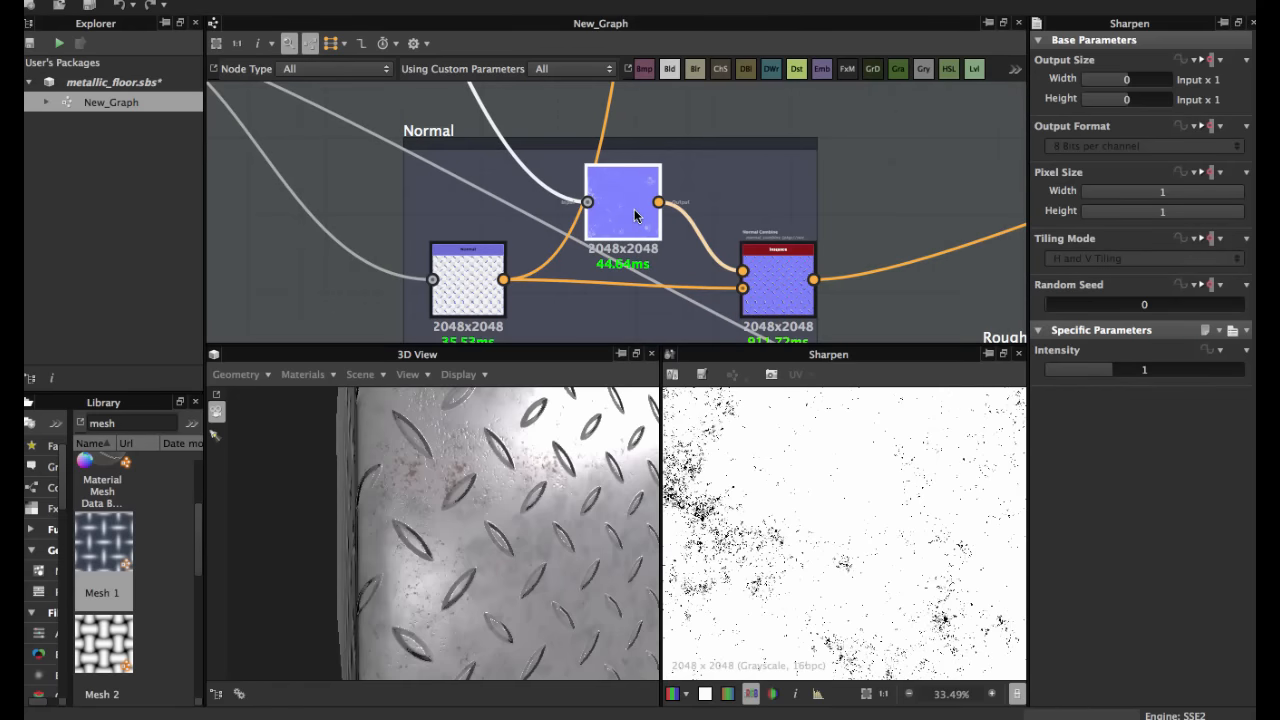
Inspect the speckle Normal node, intensity 0.1, then the Normal Combine node.
{"action": "left_click", "coordinate": [622, 202]}
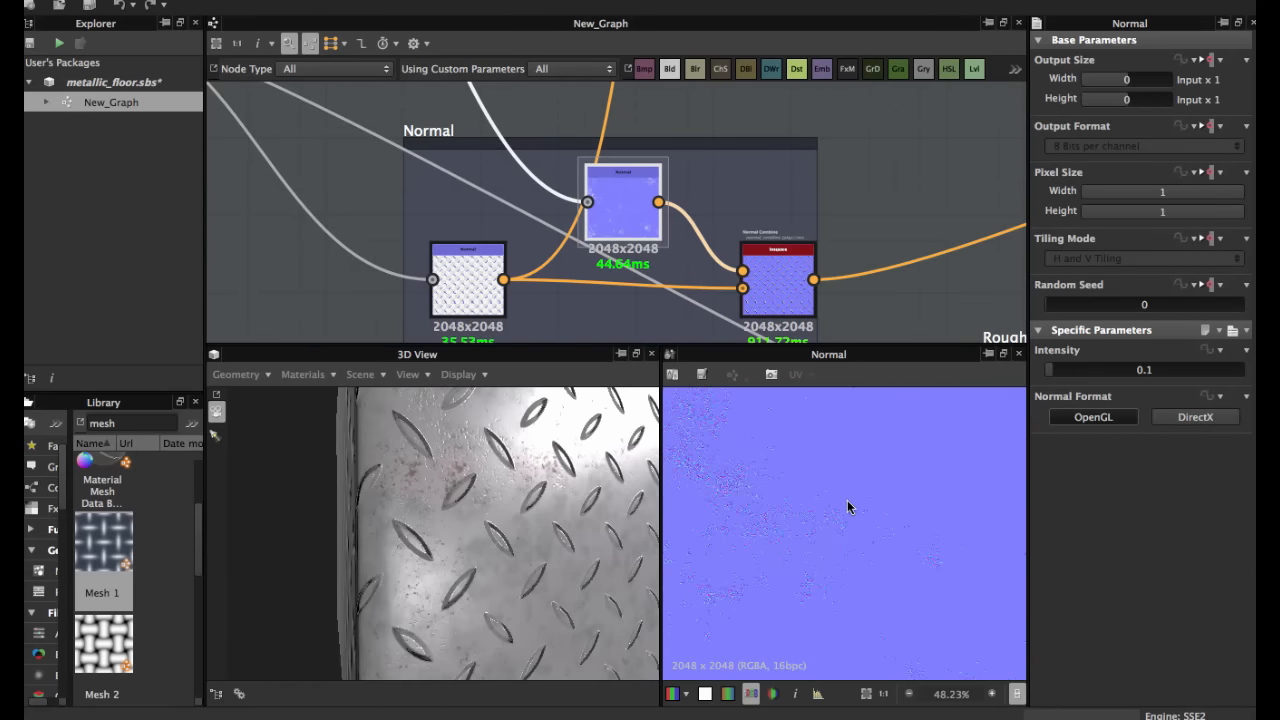
{"action": "left_click", "coordinate": [1093, 417]}
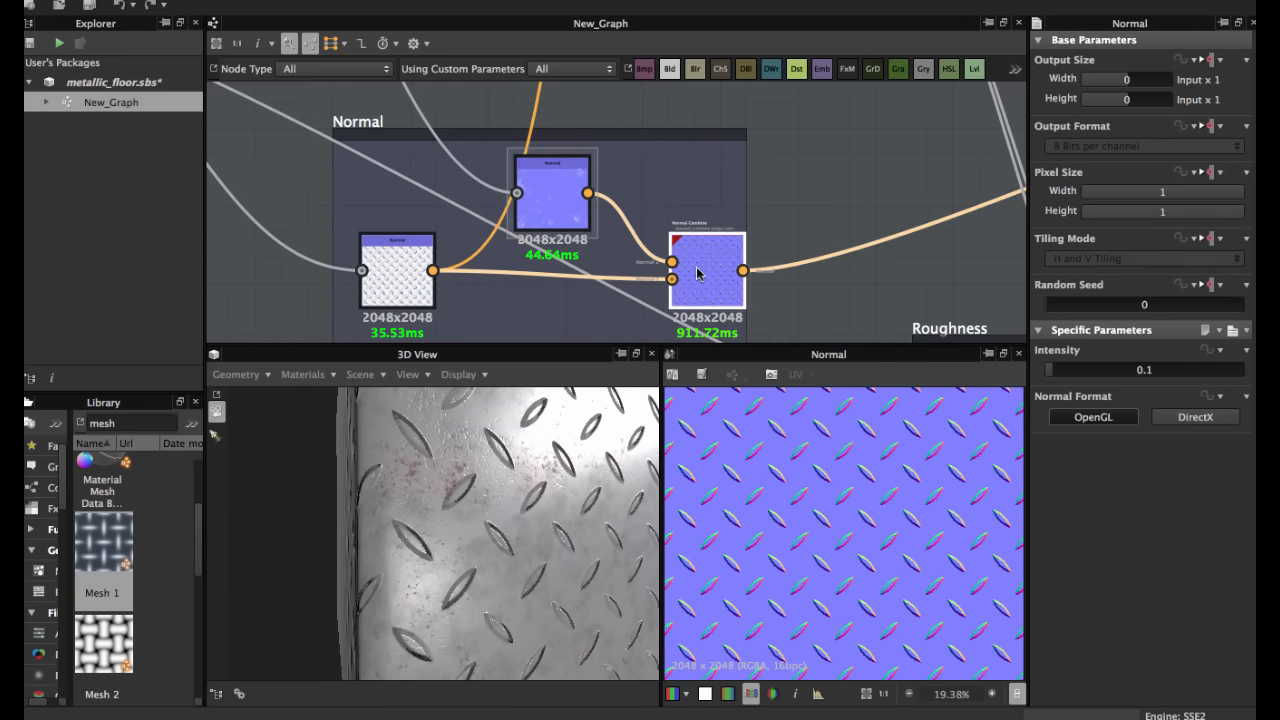
{"action": "left_click", "coordinate": [707, 270]}
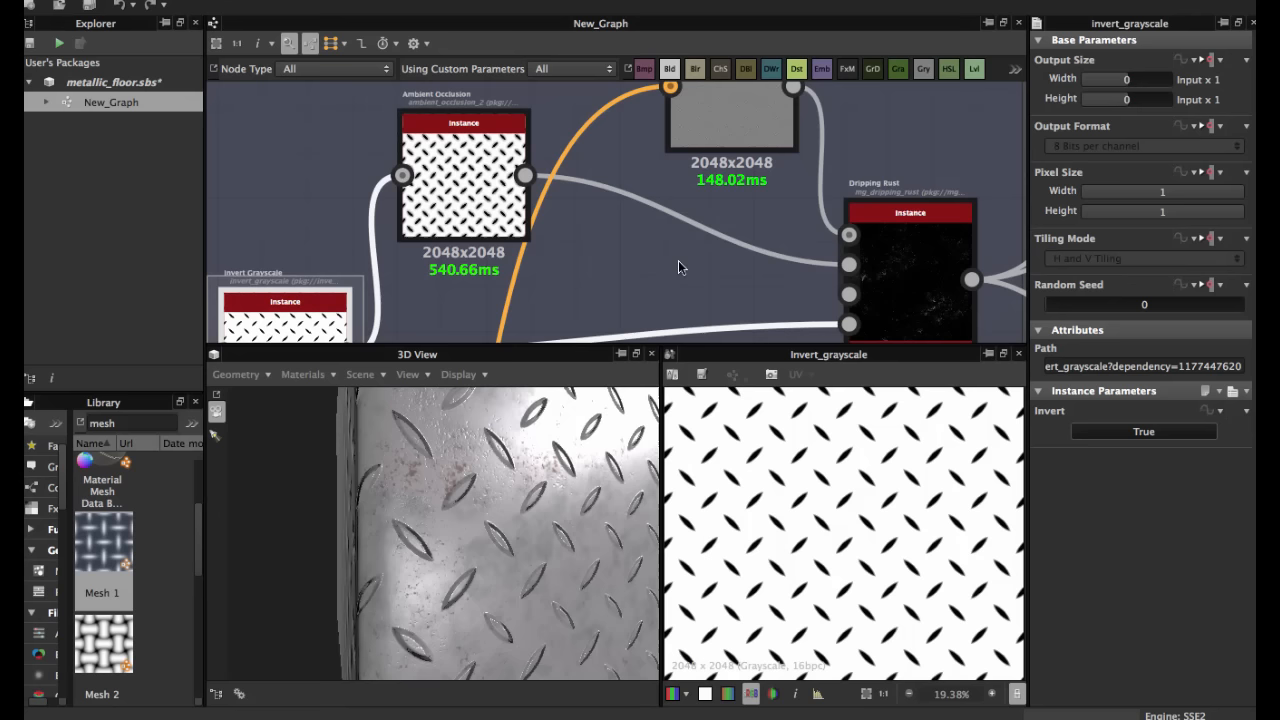
Preview the Ambient Occlusion node: spreading 0.37, low frequencies 0.26.
{"action": "left_click", "coordinate": [463, 175]}
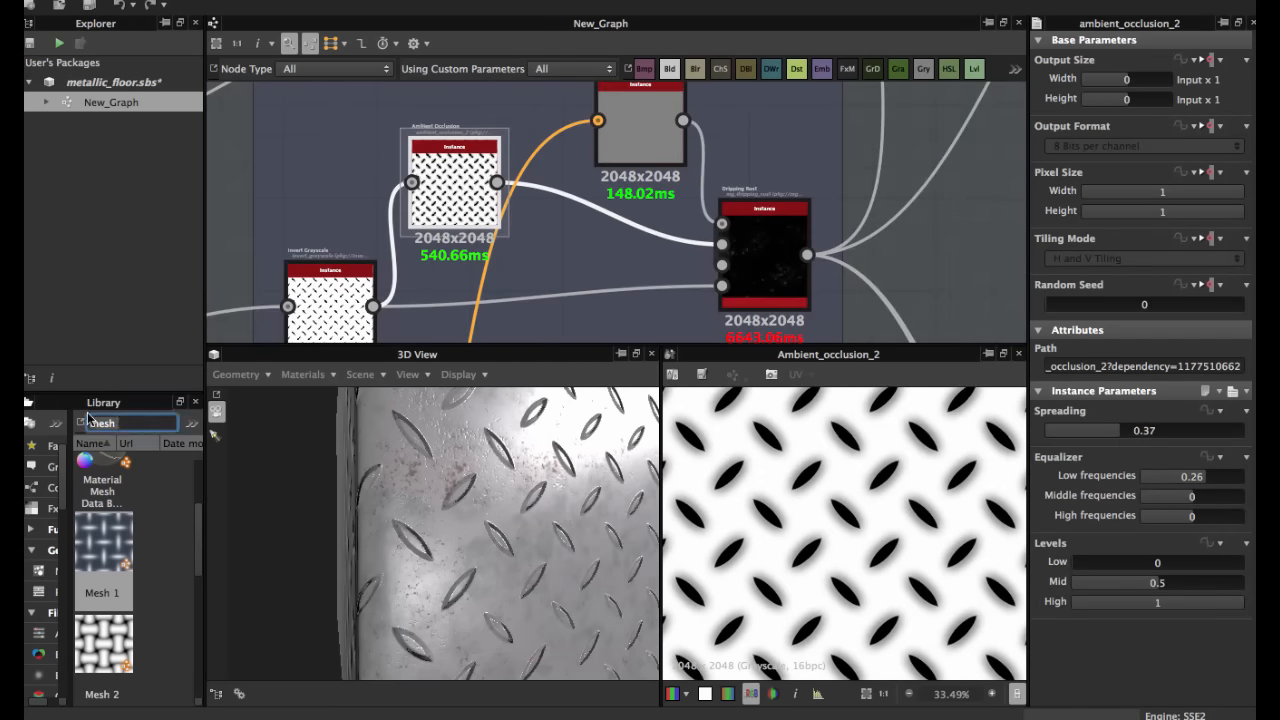
Search the library for 'ambie' to find the Ambient Occlusion node.
{"action": "type", "text": "ambie"}
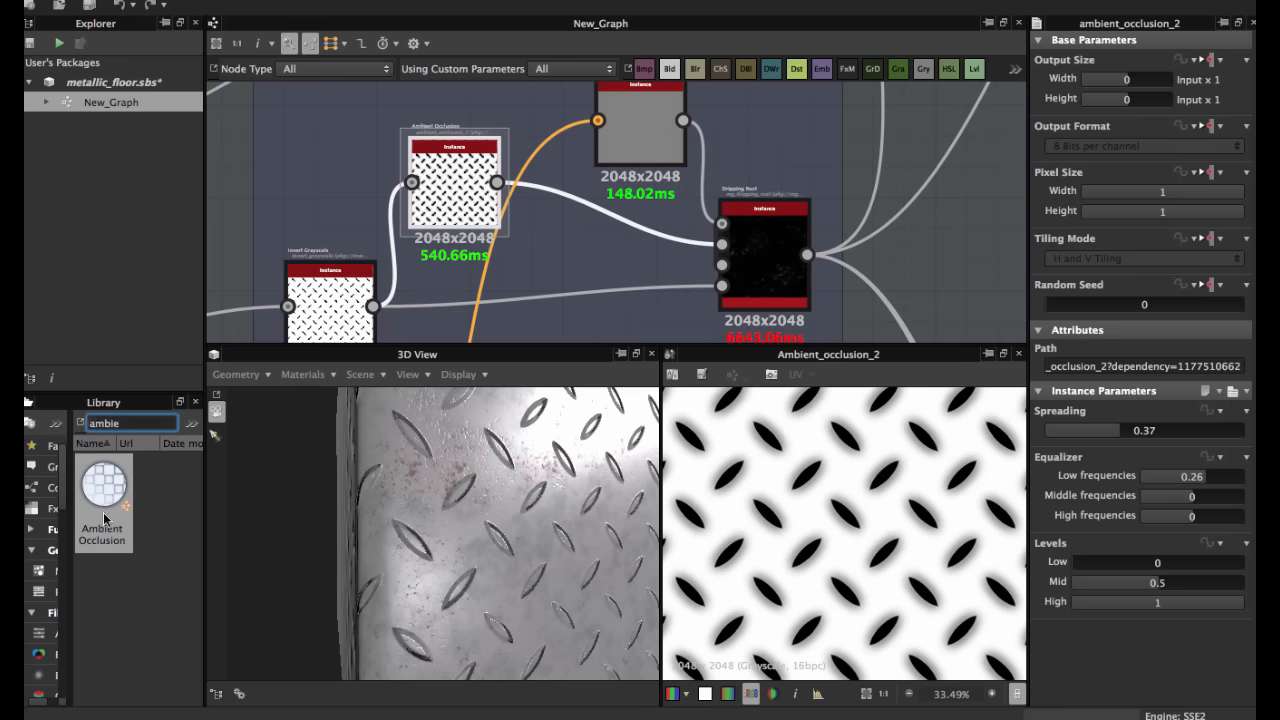
{"action": "mouse_move", "coordinate": [475, 250]}
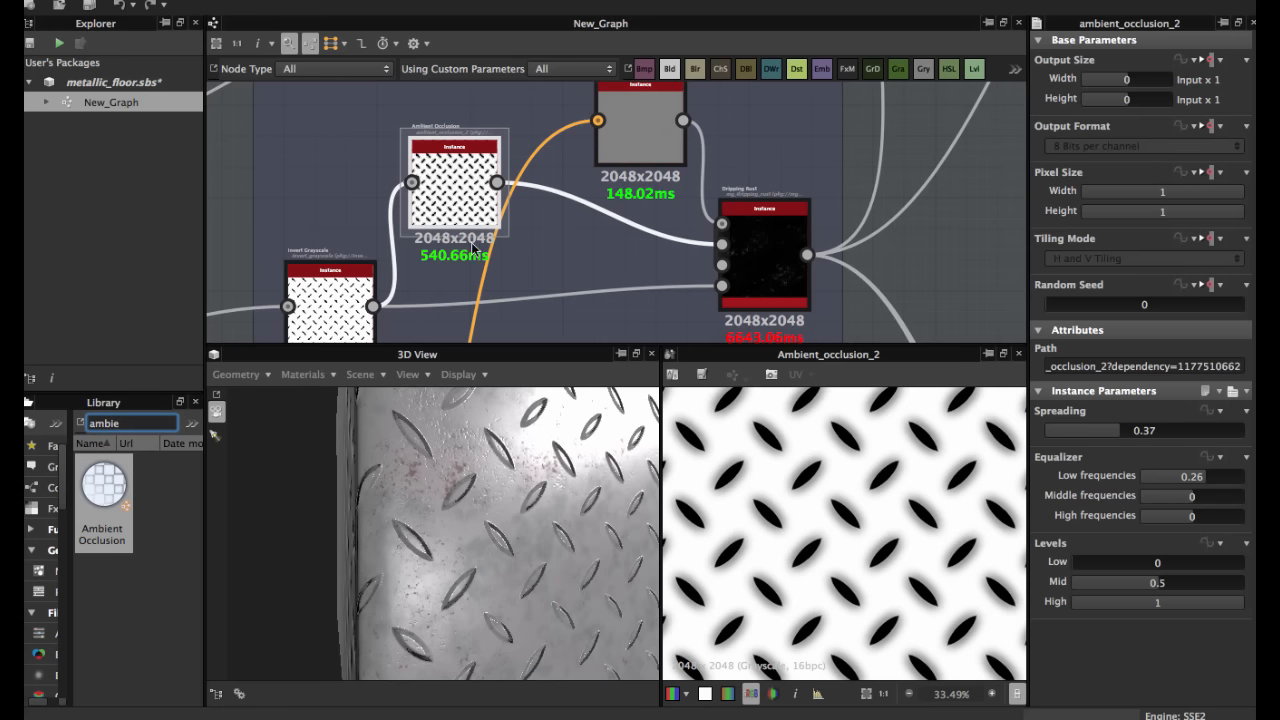
{"action": "mouse_move", "coordinate": [512, 128]}
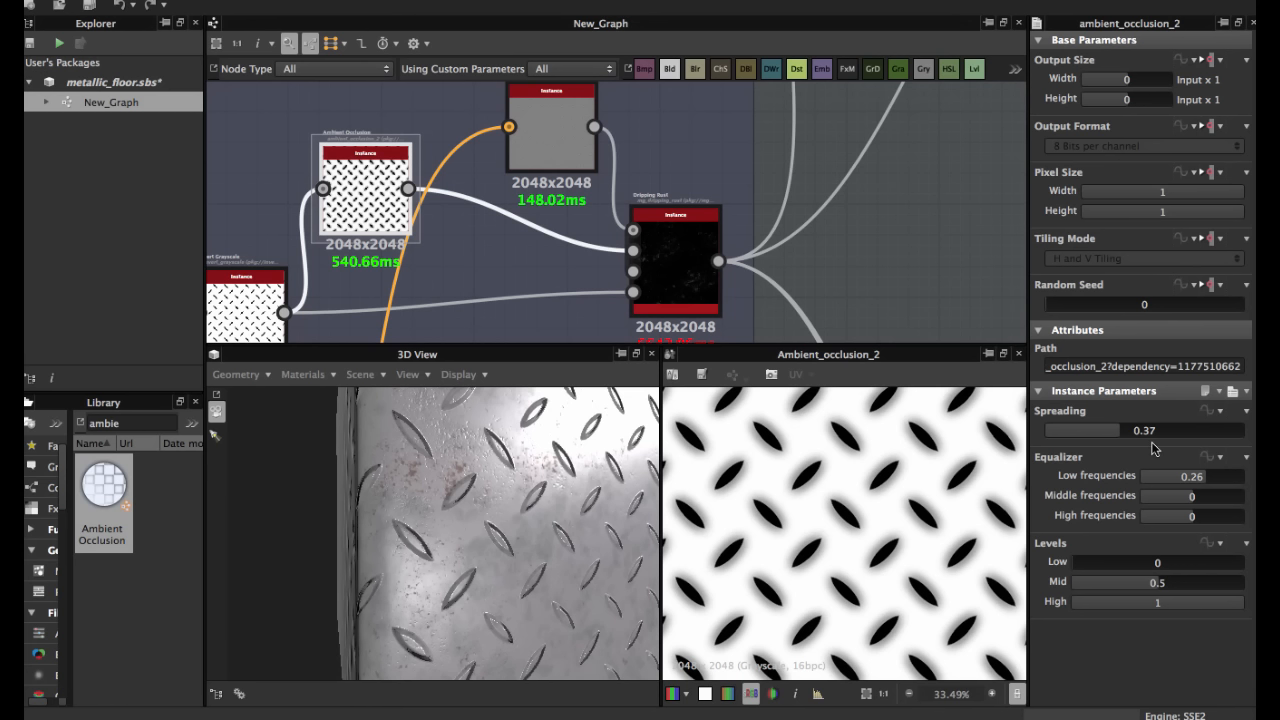
{"action": "mouse_move", "coordinate": [1180, 449]}
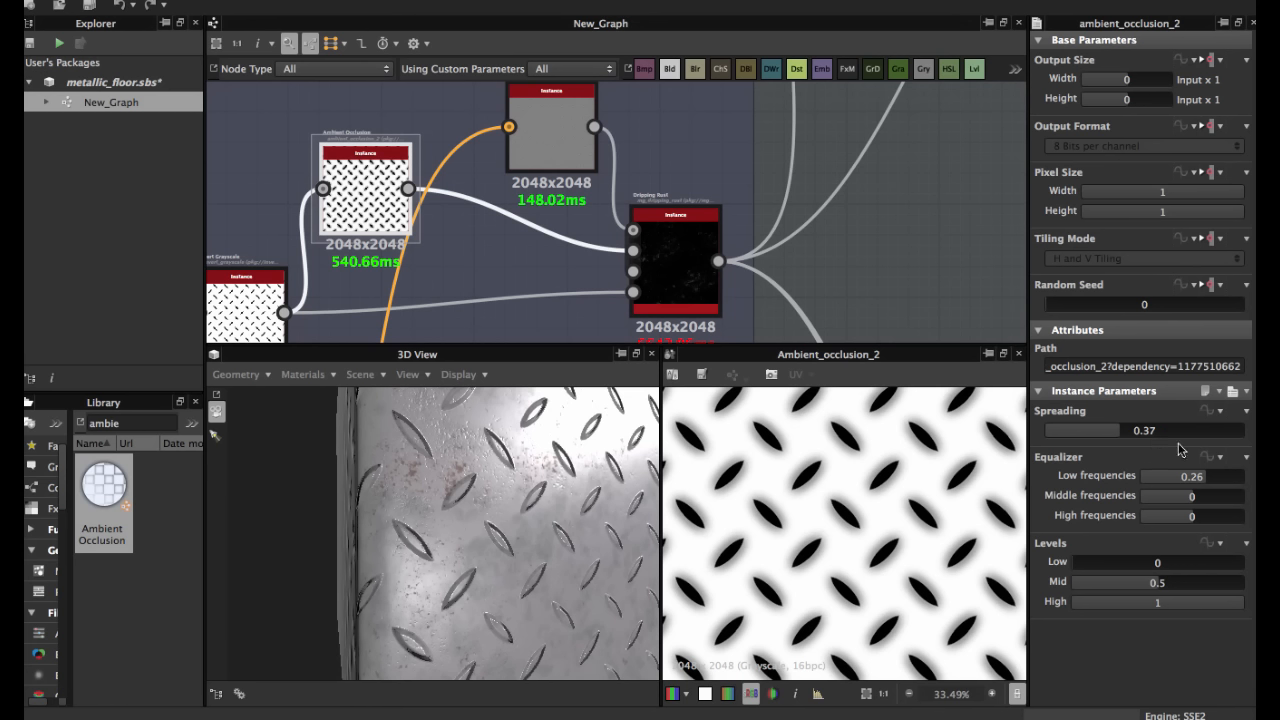
{"action": "mouse_move", "coordinate": [1213, 495]}
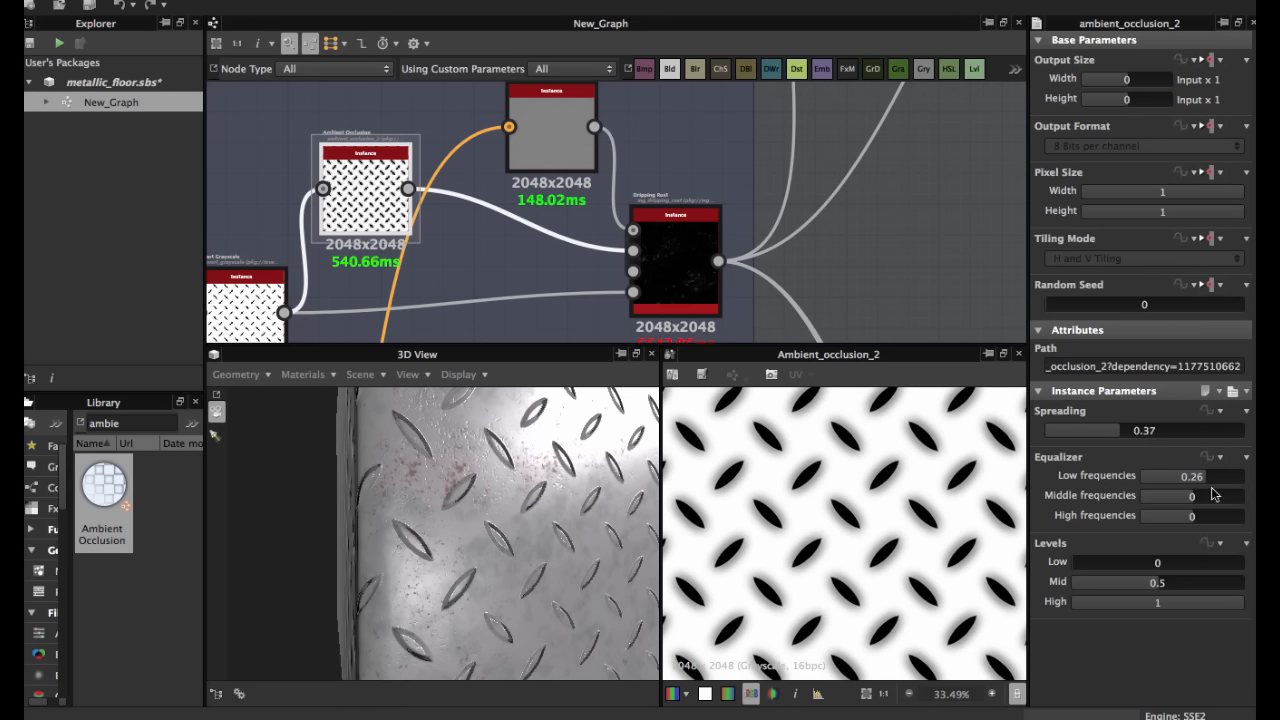
{"action": "mouse_move", "coordinate": [1214, 495]}
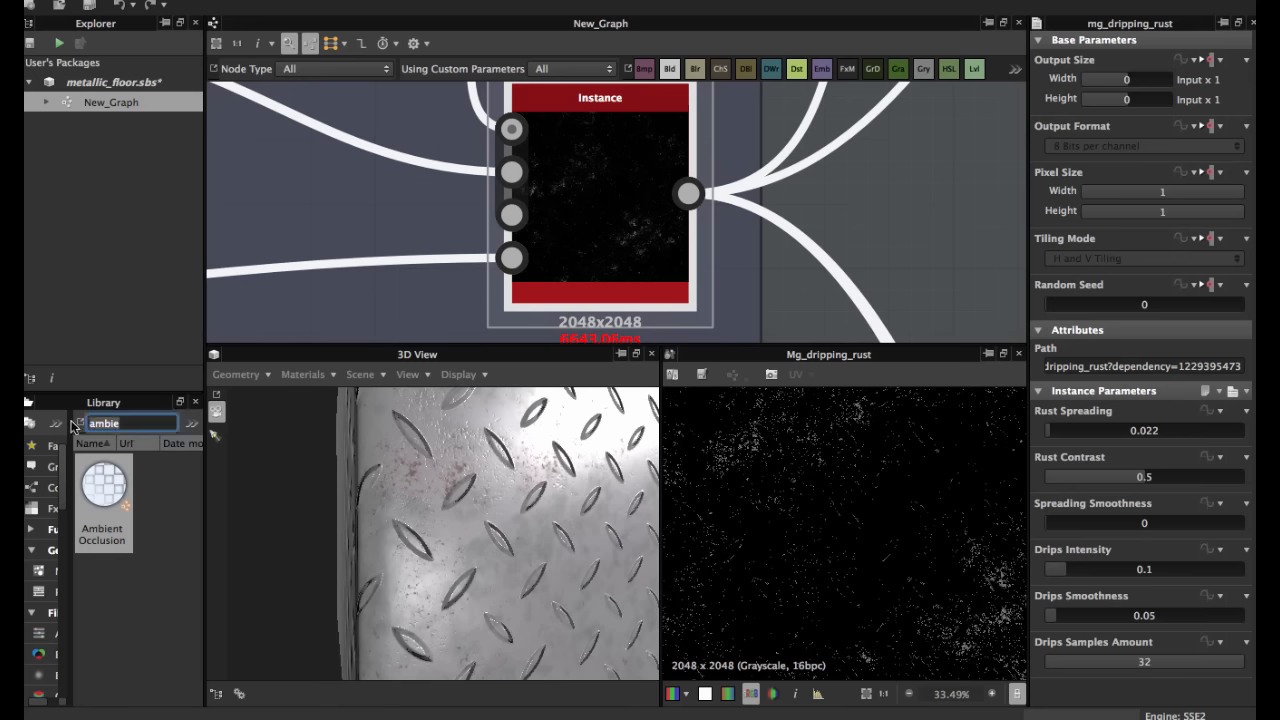
Search the library for 'drip', 'pos', then 'curva' to list Curvature nodes.
{"action": "type", "text": "drip"}
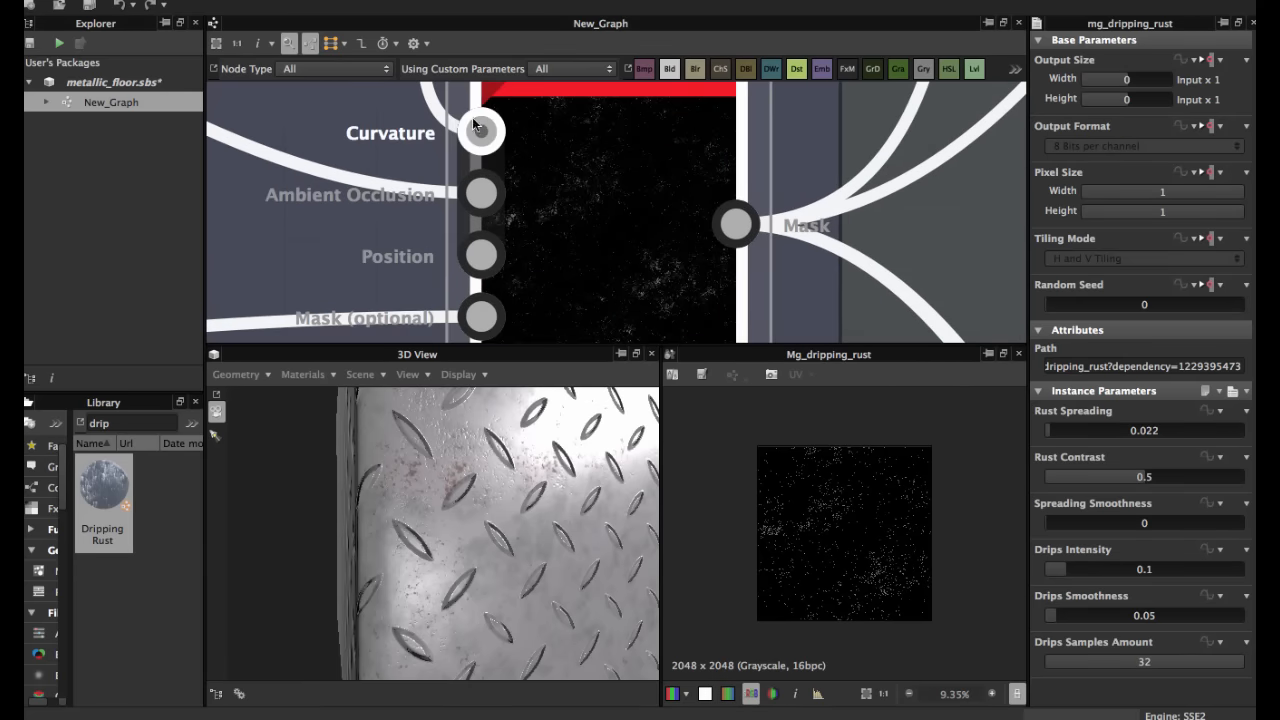
{"action": "mouse_move", "coordinate": [482, 194]}
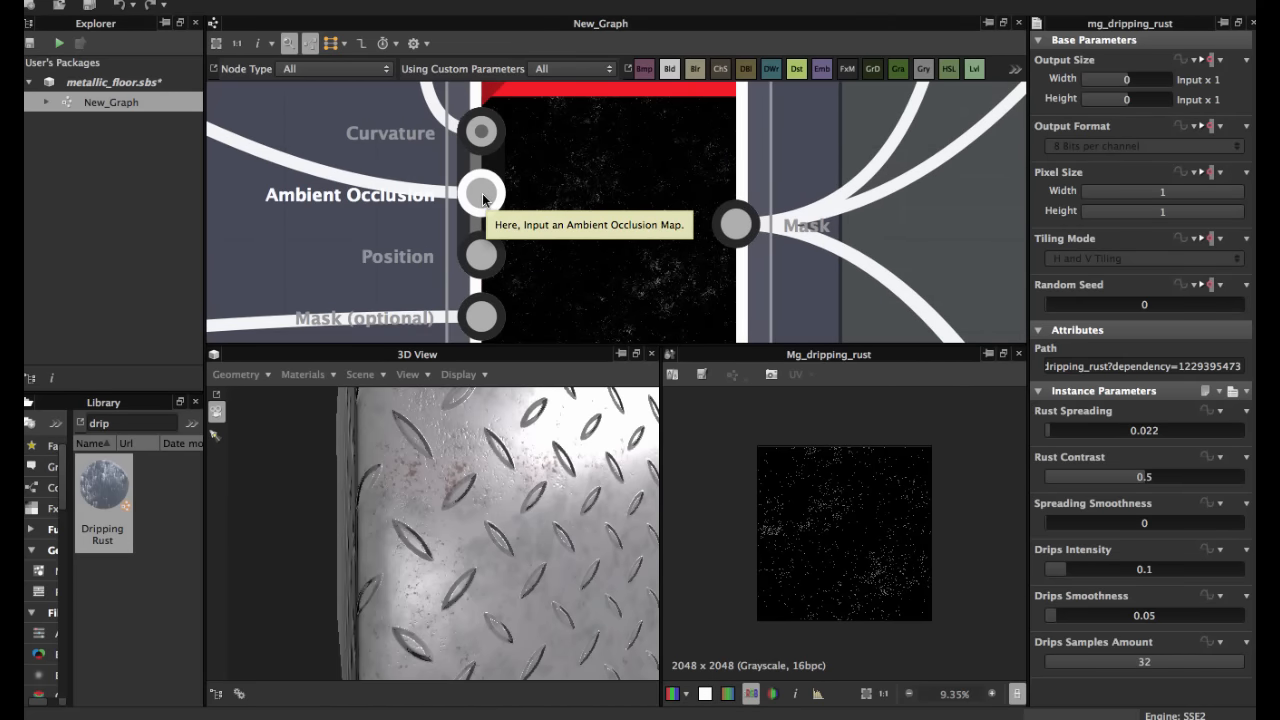
{"action": "mouse_move", "coordinate": [520, 260]}
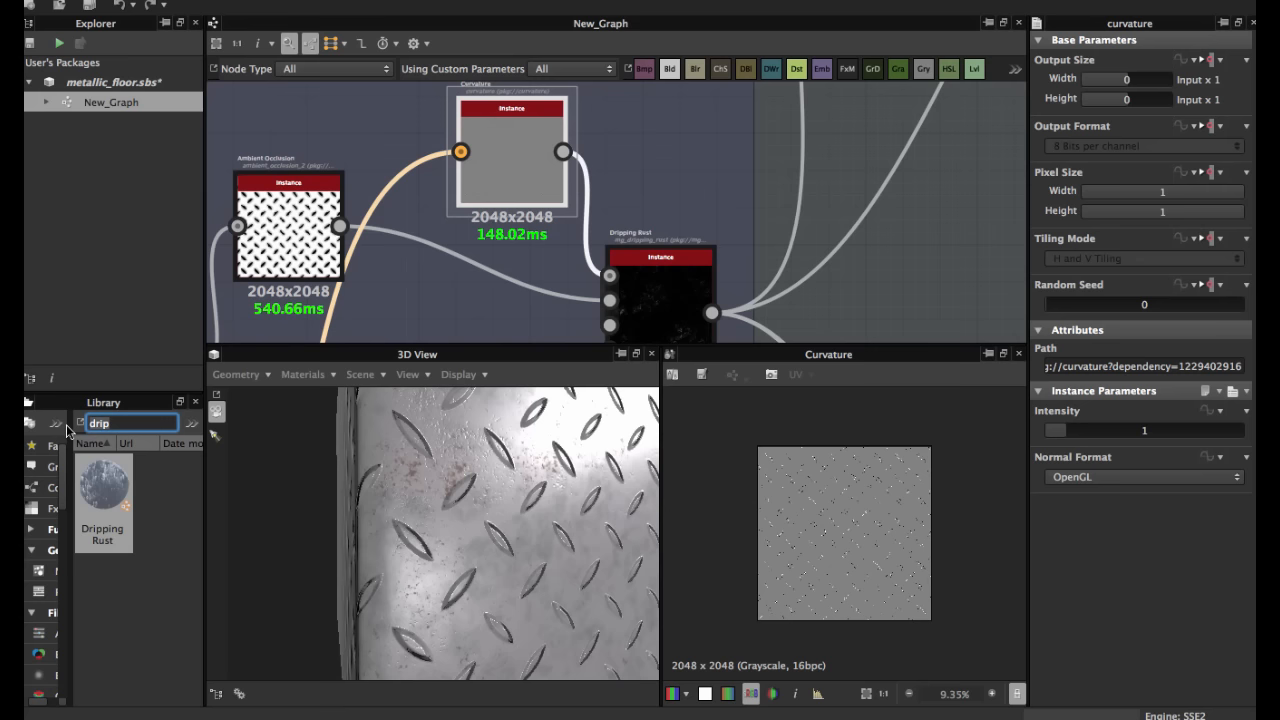
{"action": "type", "text": "posit"}
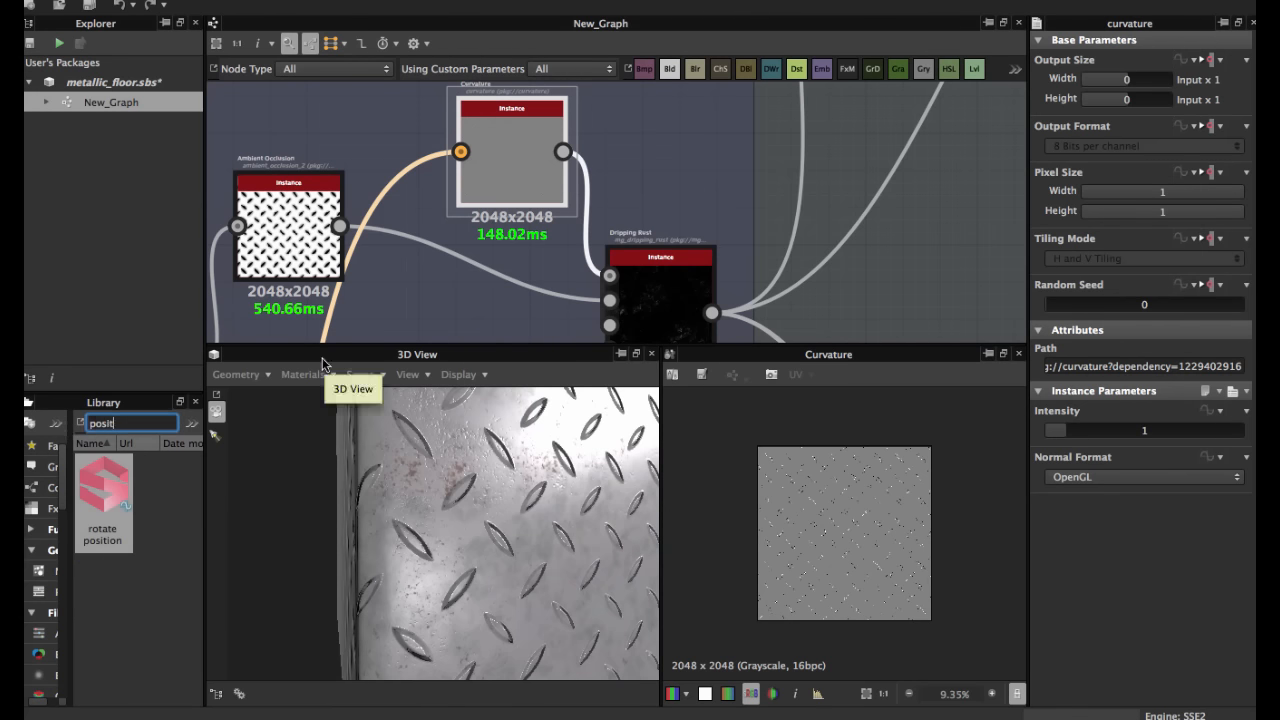
{"action": "type", "text": "p"}
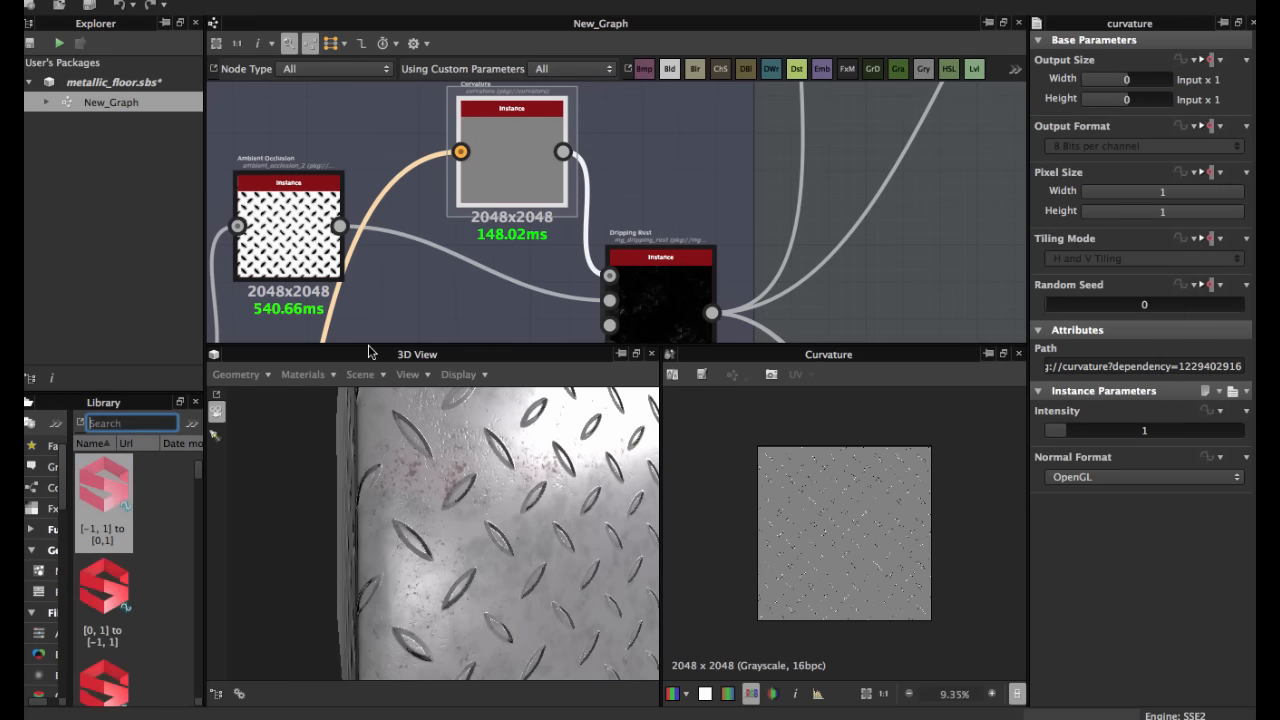
{"action": "type", "text": "curva"}
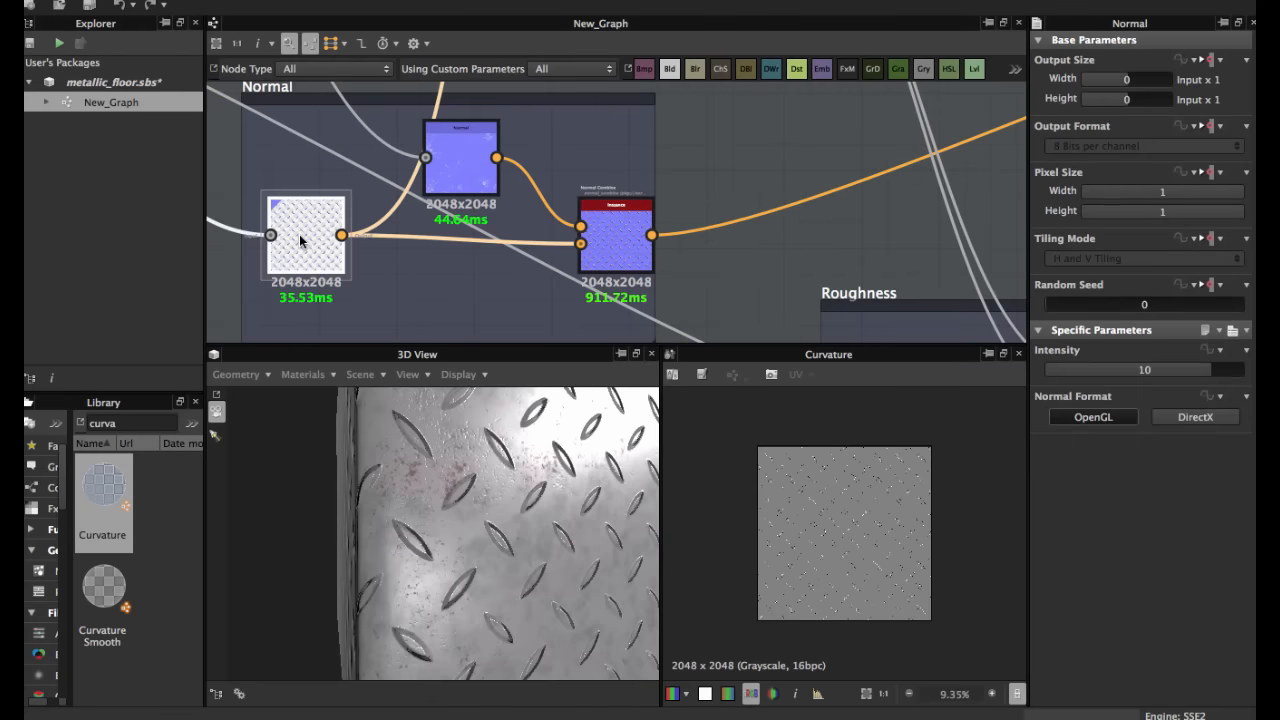
Preview the inverted diamond mask, then Dripping Rust: spreading 0.022, drip samples 32.
{"action": "left_click", "coordinate": [305, 237]}
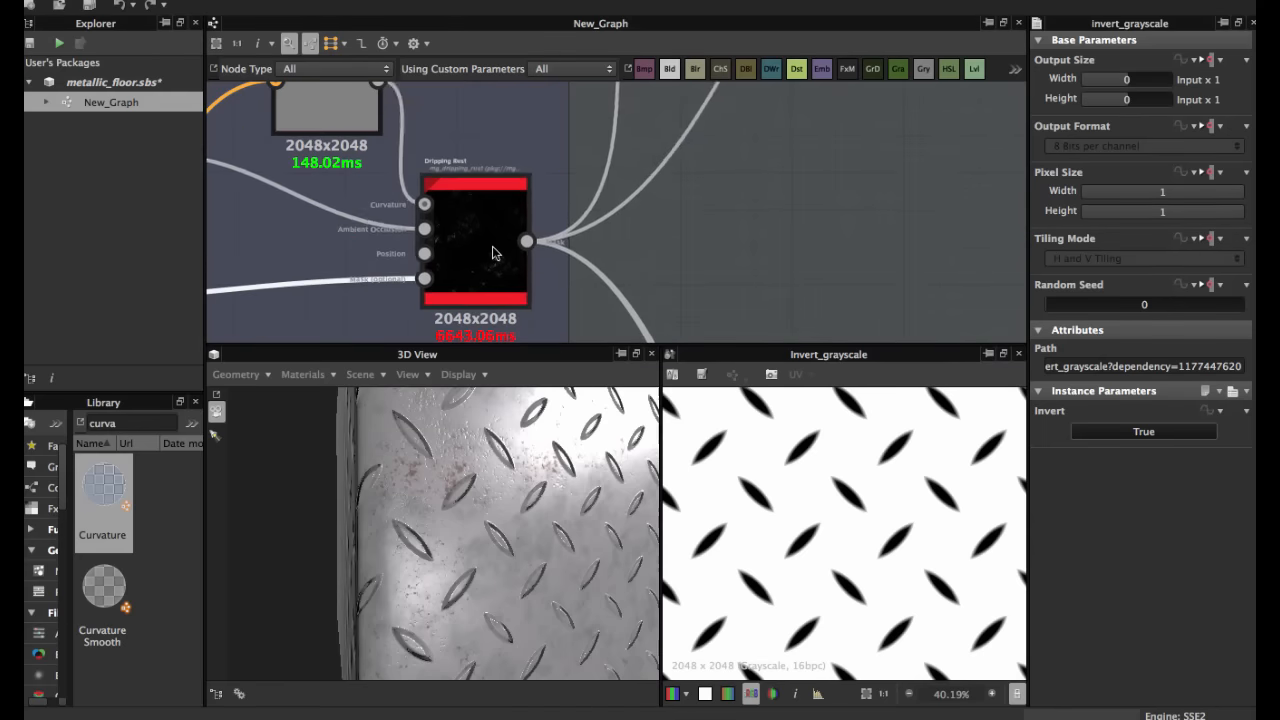
{"action": "left_click", "coordinate": [475, 240]}
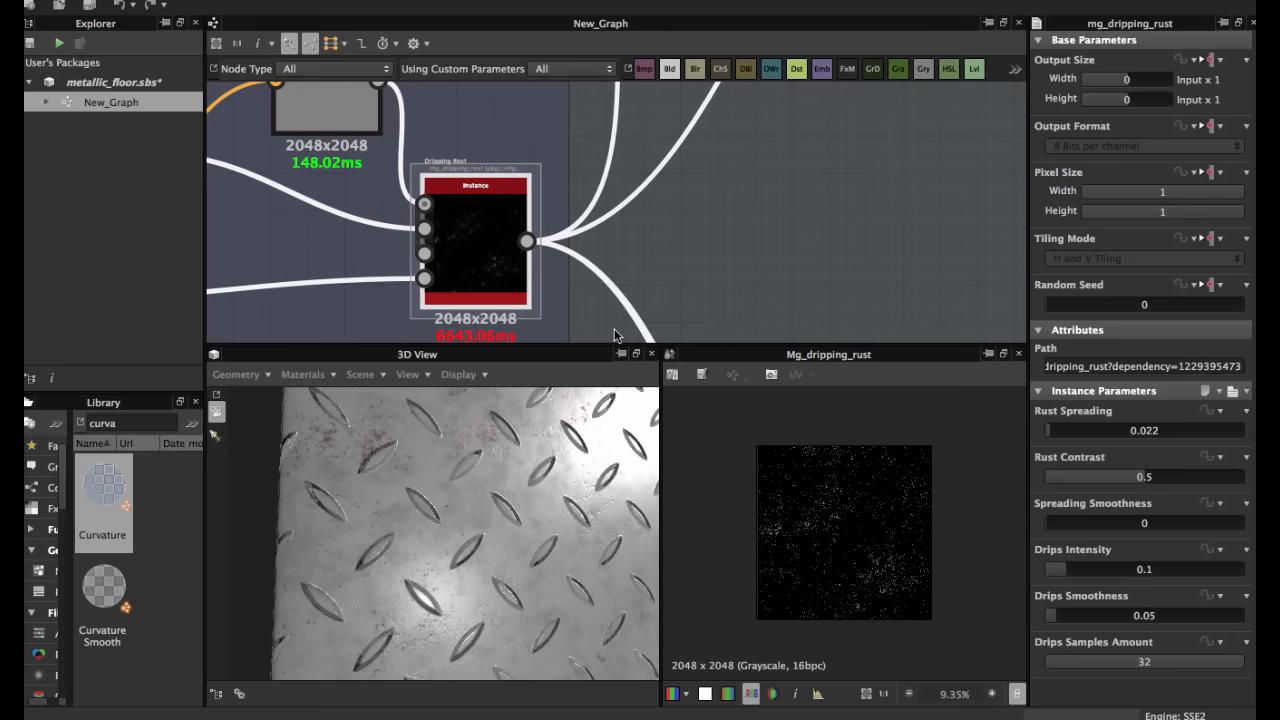
{"action": "mouse_move", "coordinate": [805, 358]}
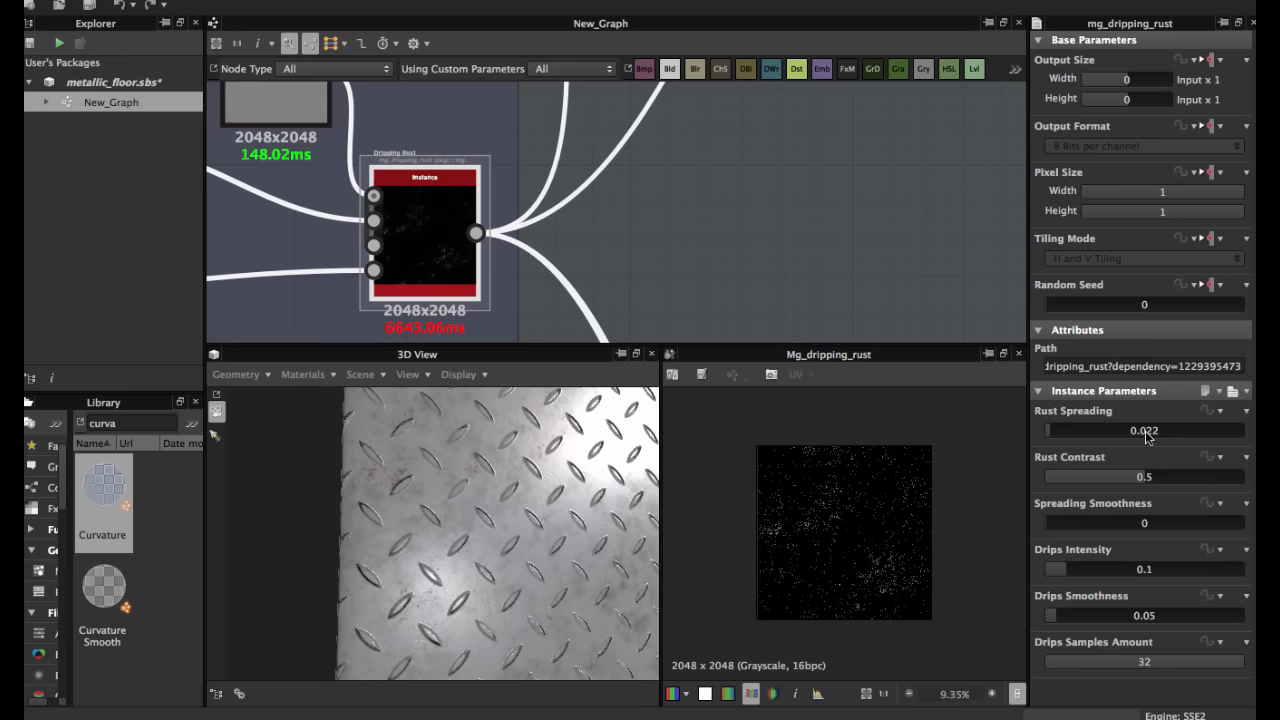
{"action": "mouse_move", "coordinate": [455, 523]}
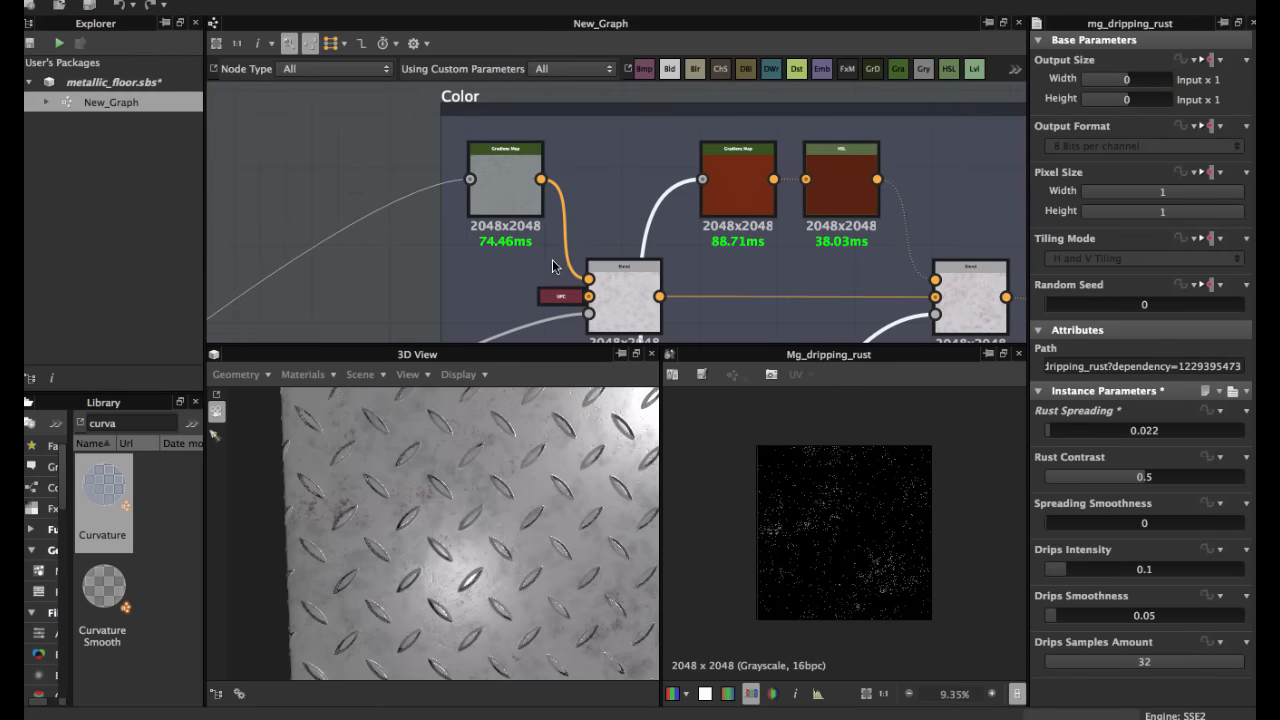
Select the Color group's grey Gradient Map and open its multi-key gradient in the editor.
{"action": "left_click", "coordinate": [505, 178]}
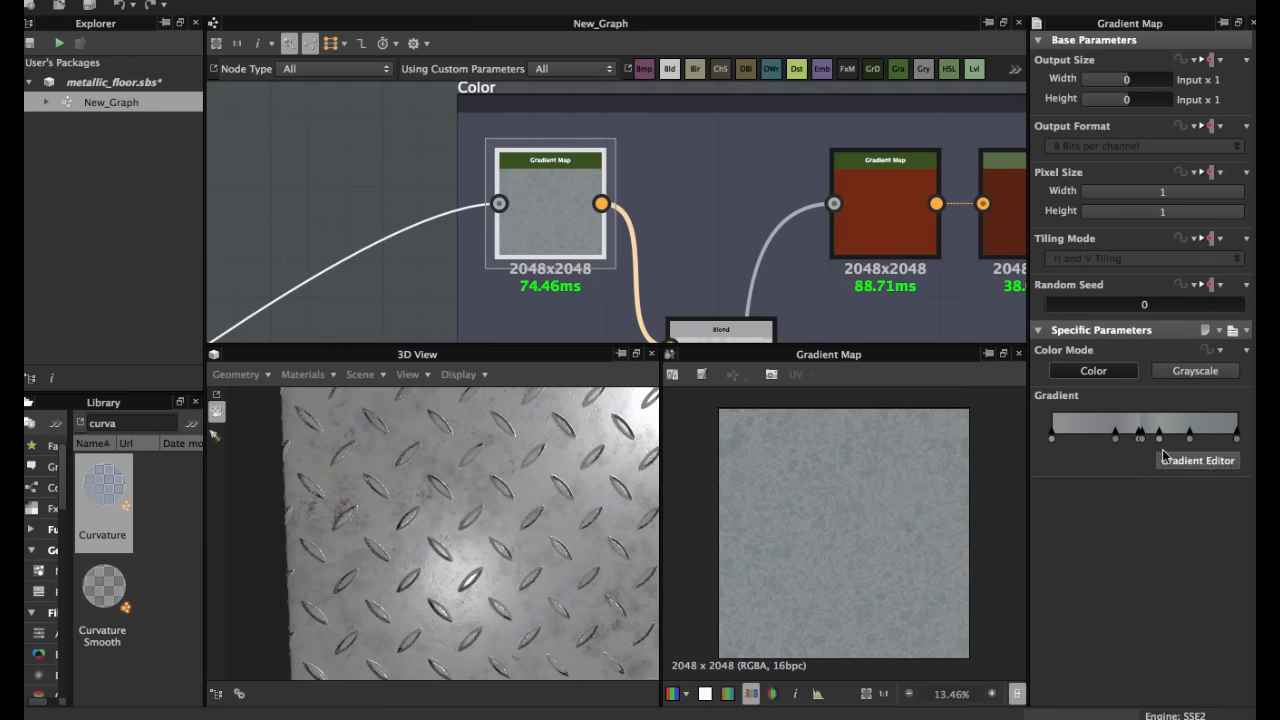
{"action": "mouse_move", "coordinate": [1078, 447]}
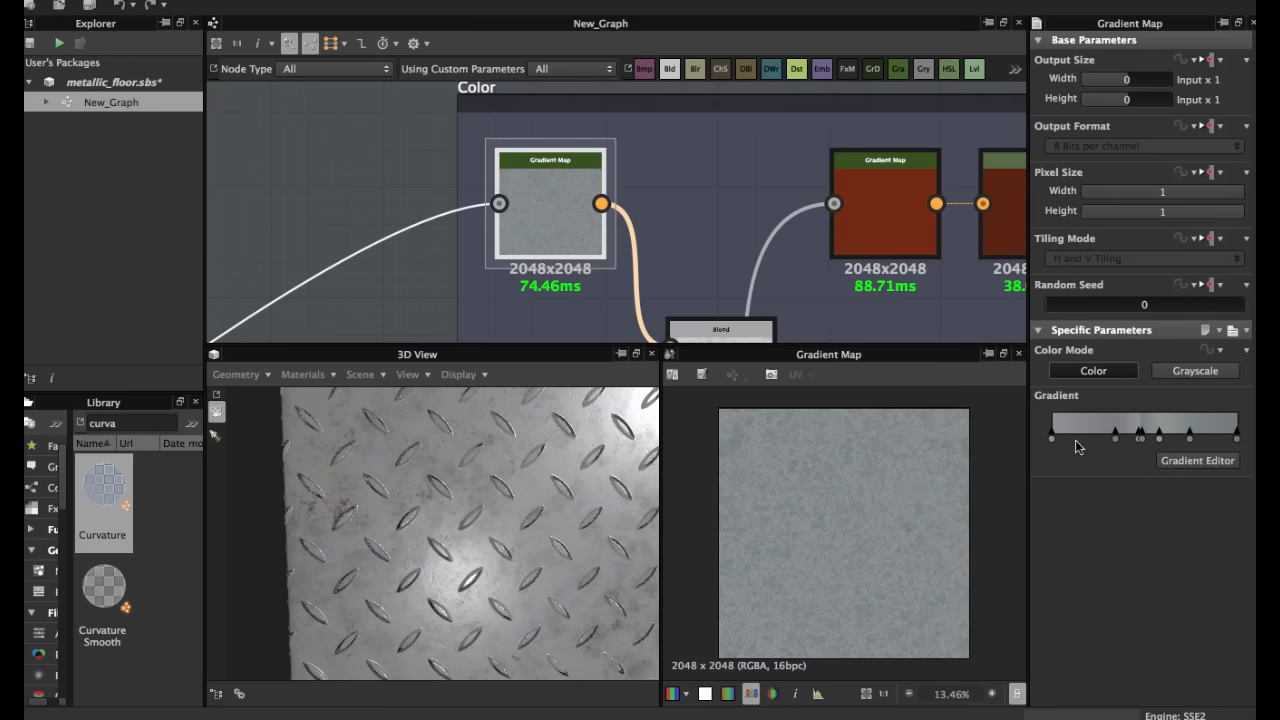
{"action": "mouse_move", "coordinate": [611, 240]}
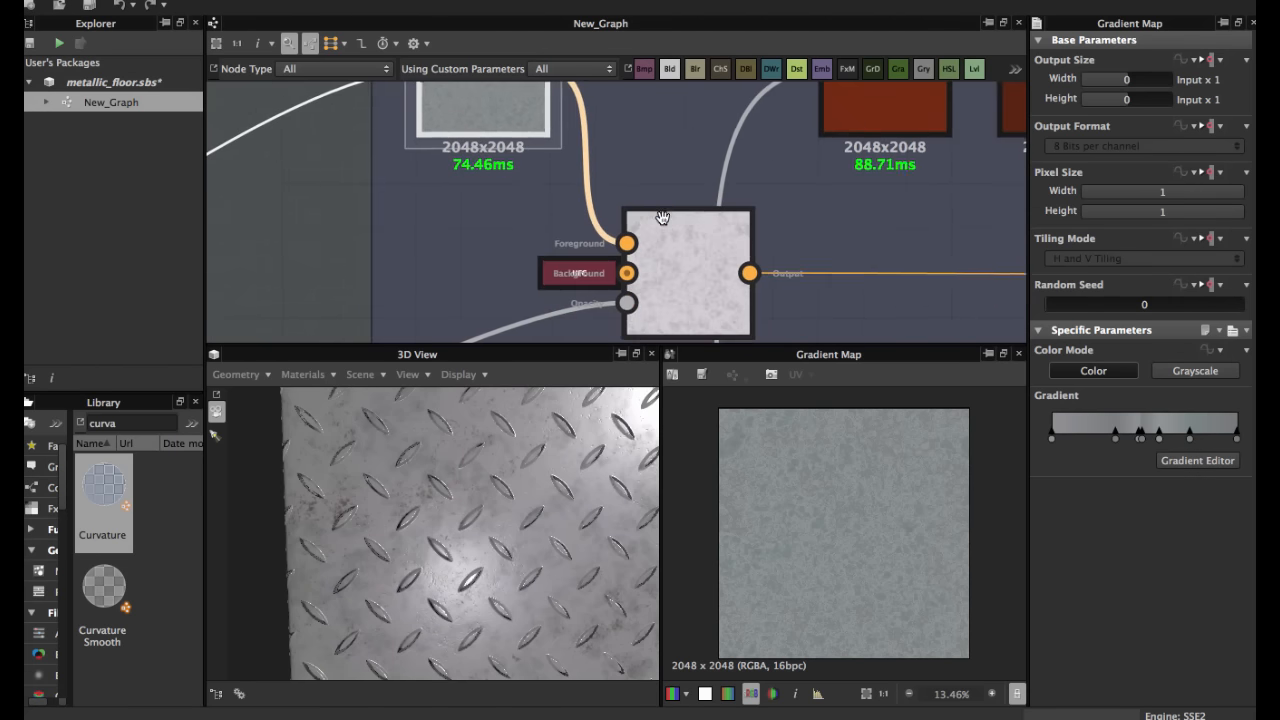
{"action": "left_click", "coordinate": [1197, 460]}
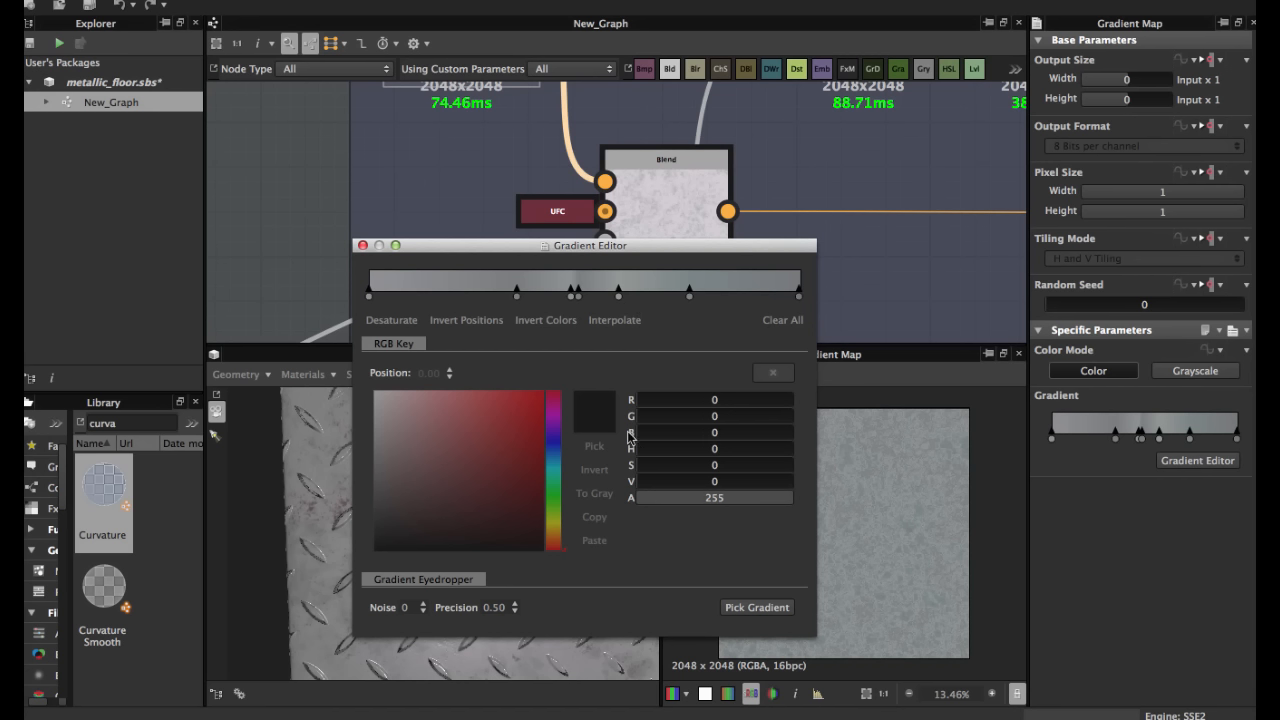
{"action": "mouse_move", "coordinate": [362, 245]}
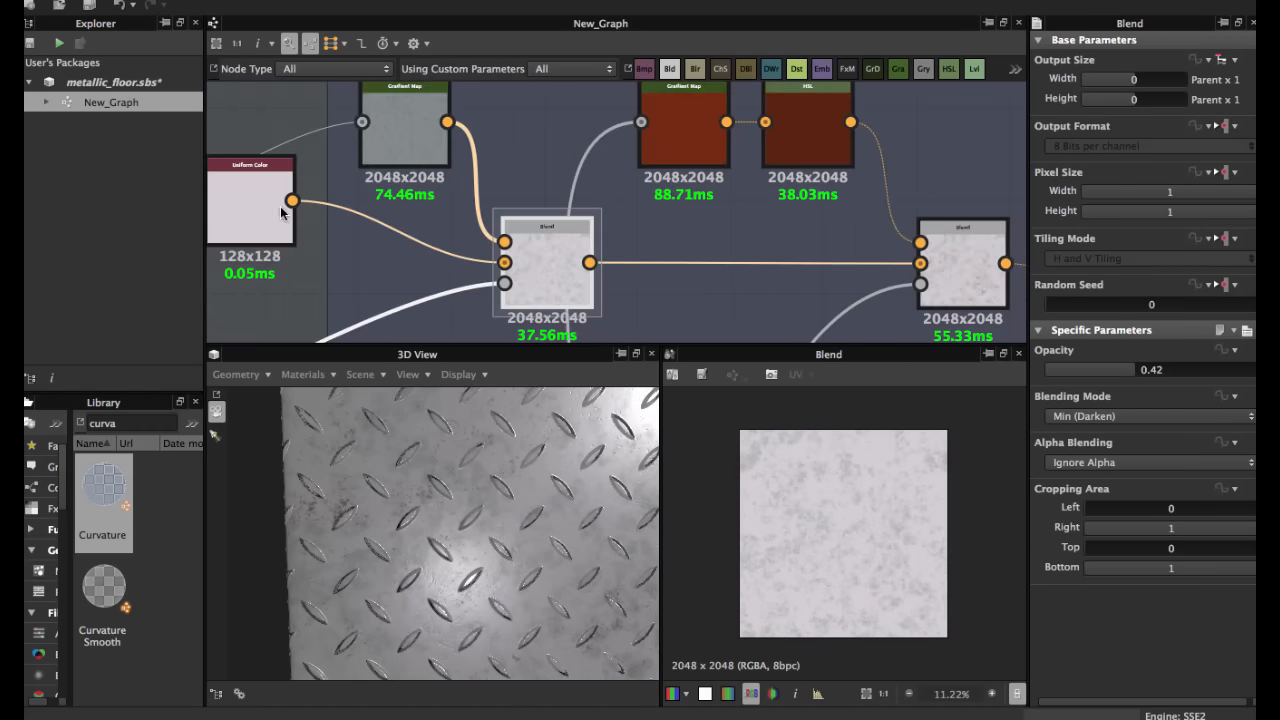
Select the rust-red Gradient Map node to view its reddish-brown gradient.
{"action": "left_click", "coordinate": [250, 200]}
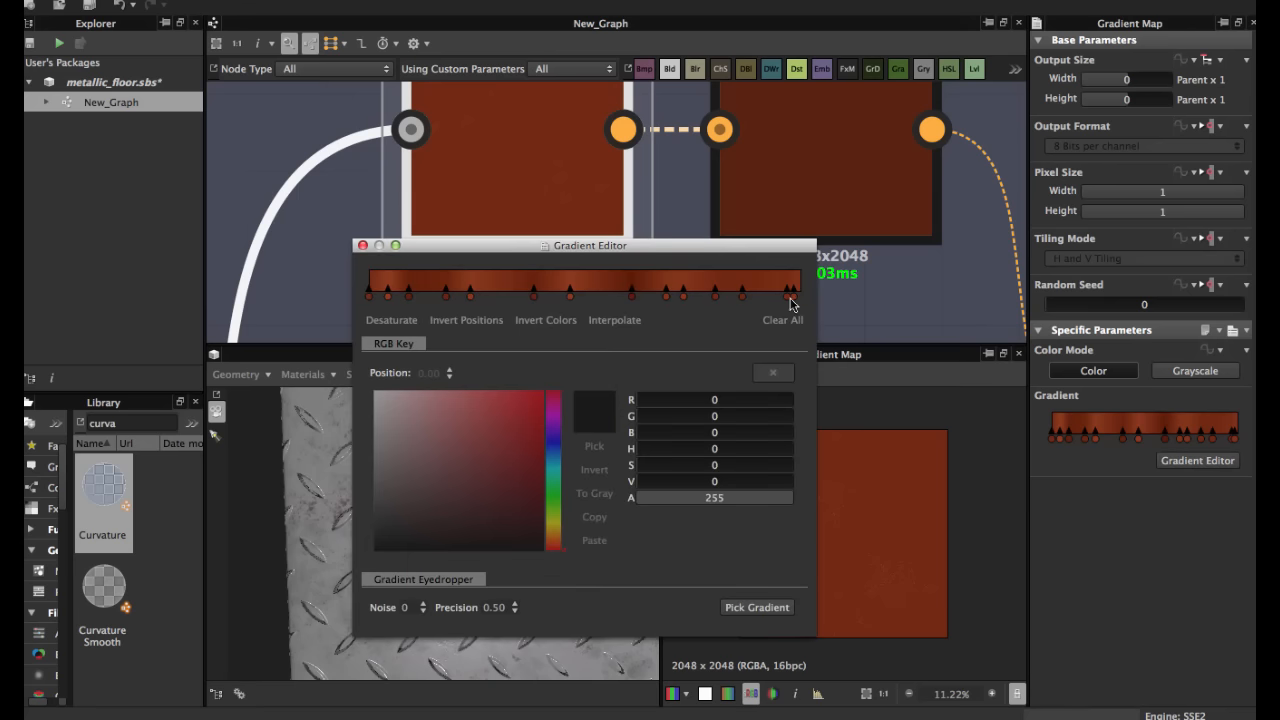
{"action": "mouse_move", "coordinate": [340, 346]}
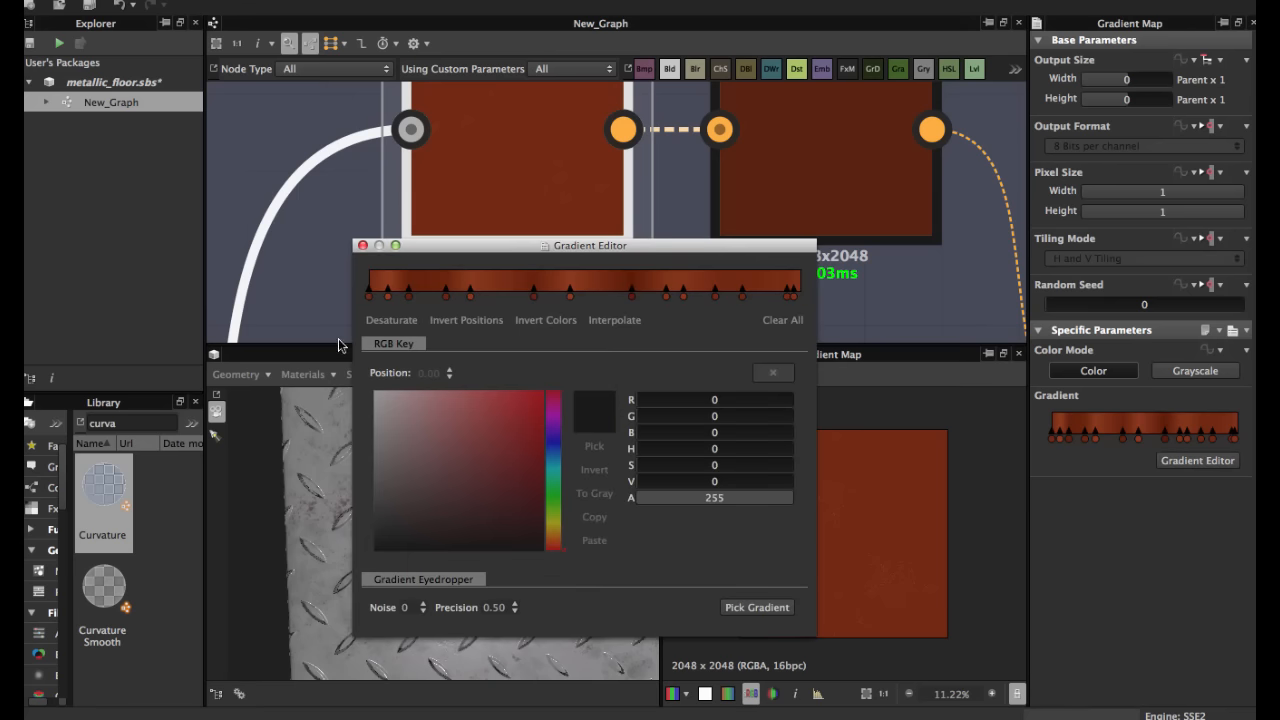
{"action": "mouse_move", "coordinate": [492, 249]}
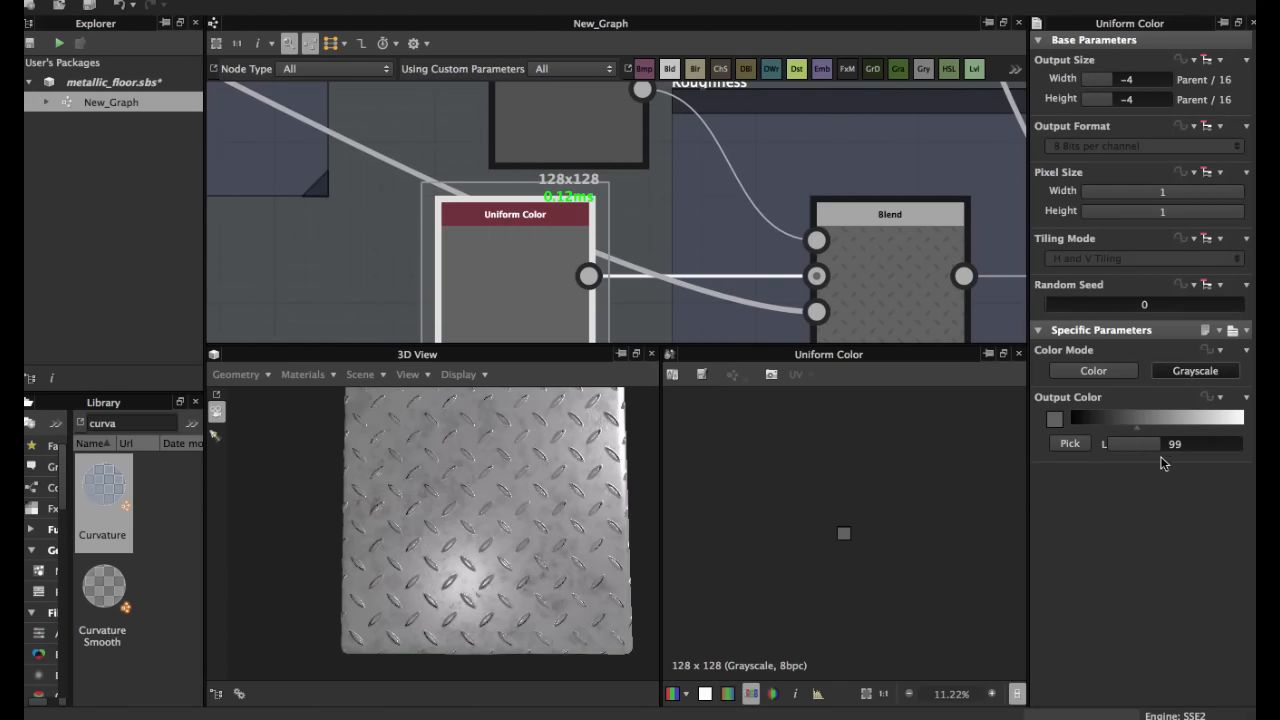
{"action": "mouse_move", "coordinate": [1146, 385]}
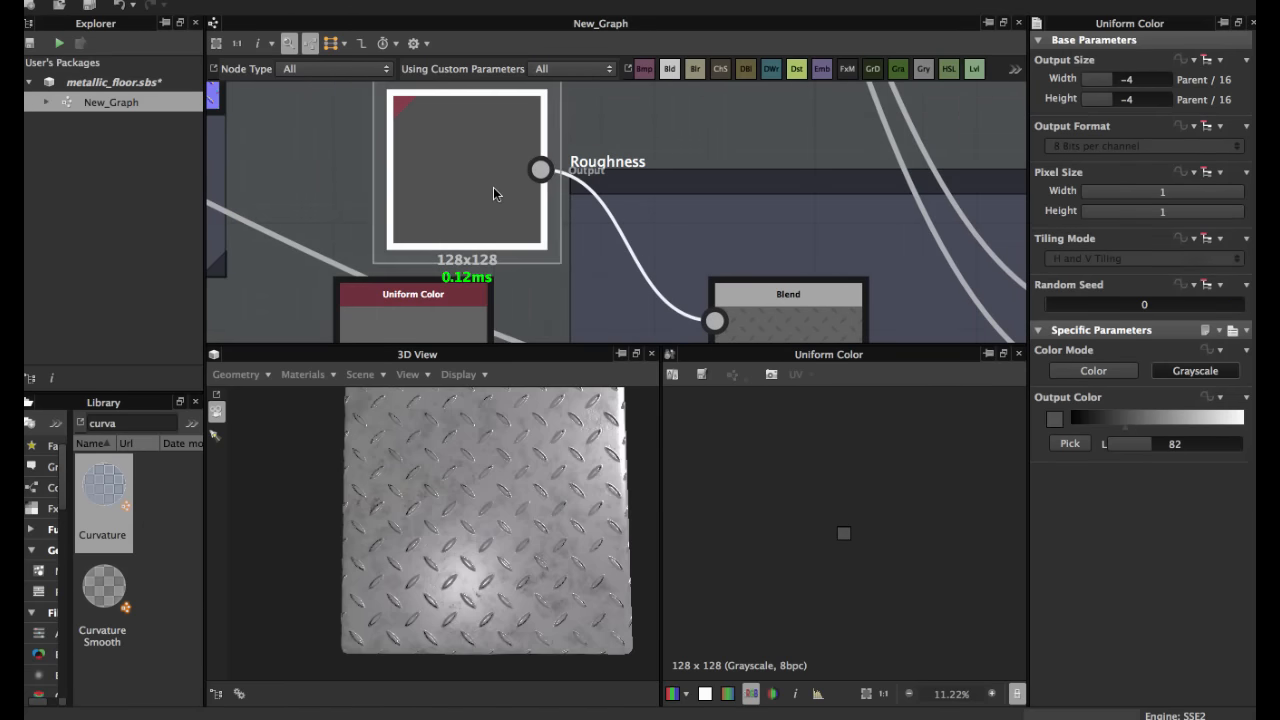
{"action": "mouse_move", "coordinate": [515, 199]}
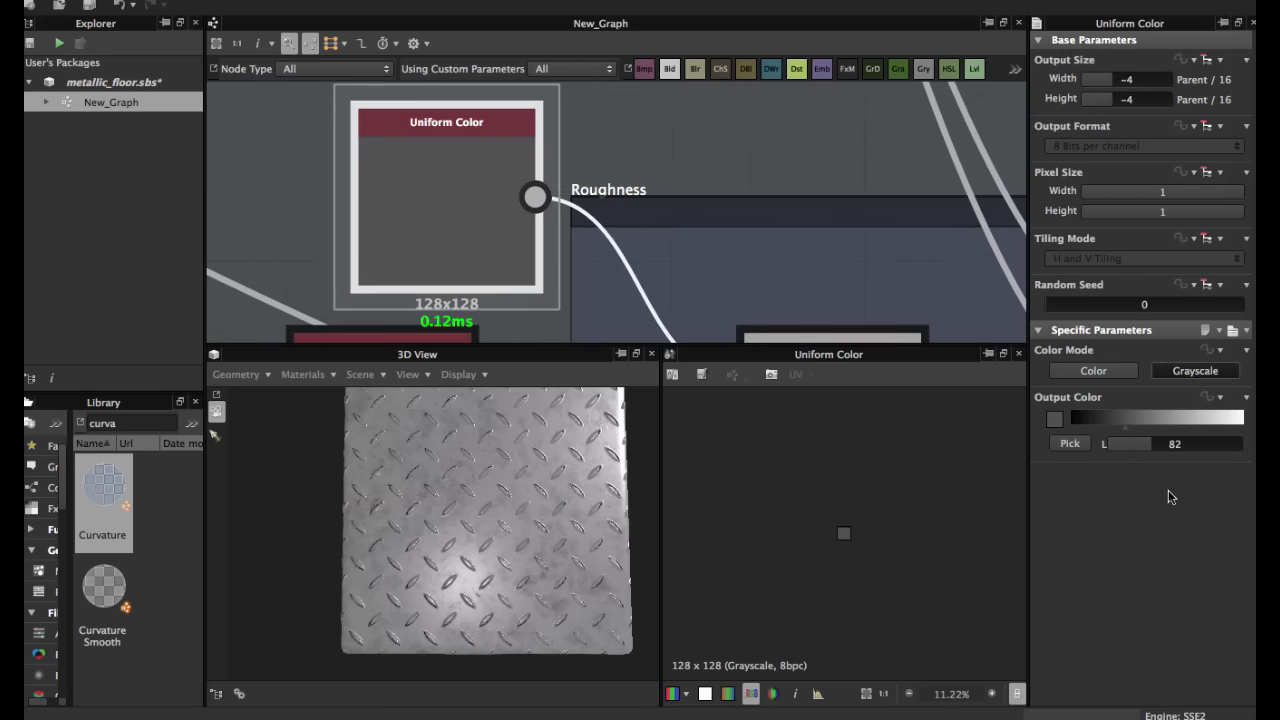
Select the Roughness Blend node in Add (Linear Dodge) mode at opacity 1.
{"action": "left_click", "coordinate": [446, 195]}
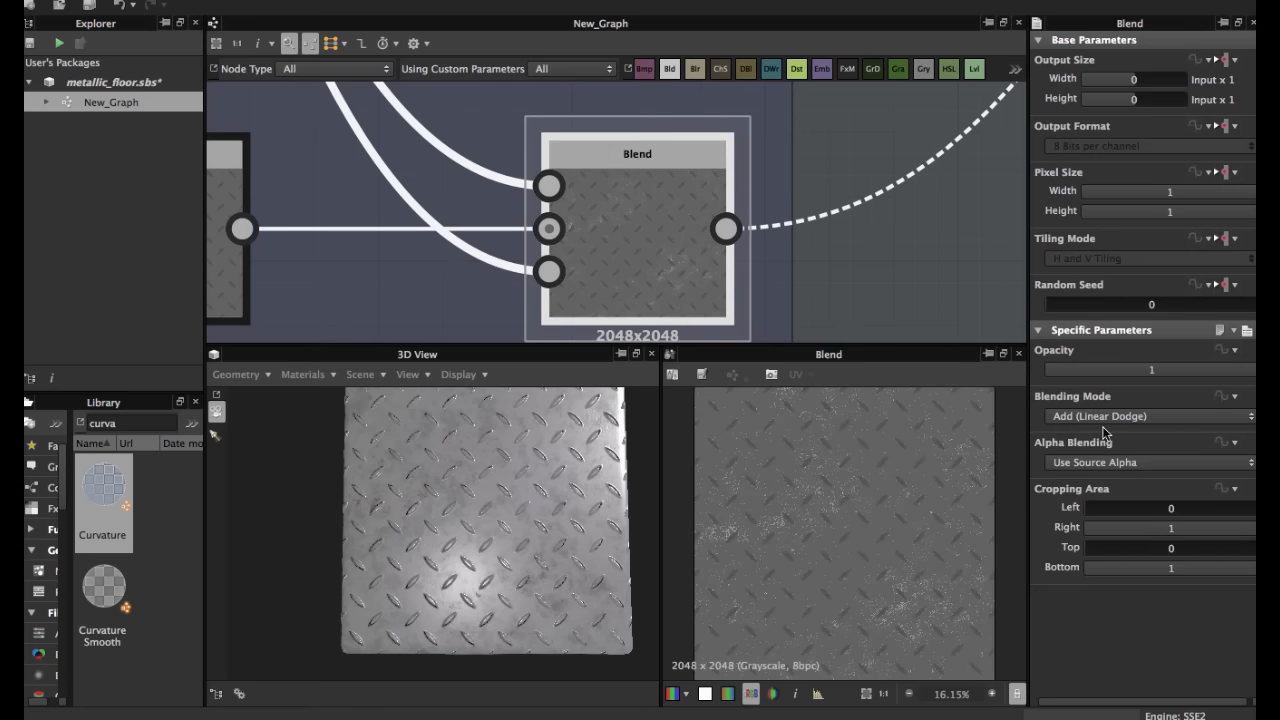
{"action": "mouse_move", "coordinate": [575, 272]}
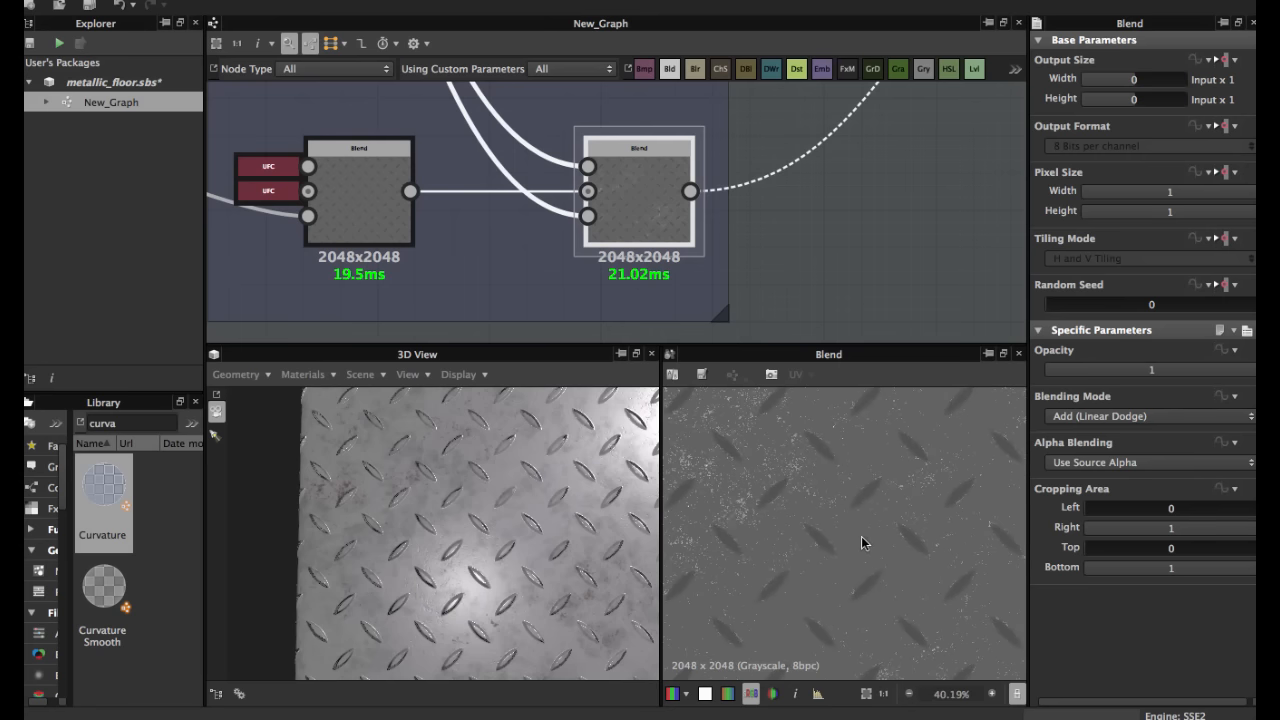
Scroll to the Metallic output node and select it to view its flat white preview.
{"action": "scroll", "scroll_direction": "down", "scroll_amount": 3}
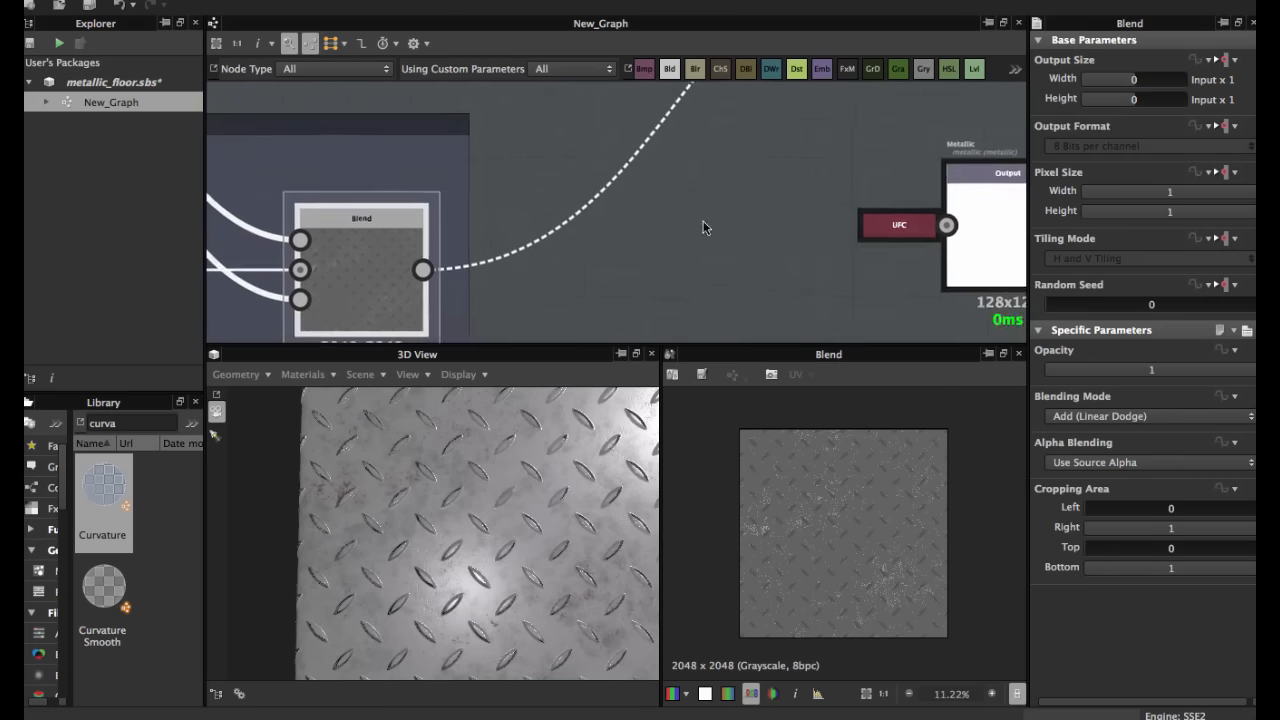
{"action": "left_click", "coordinate": [651, 158]}
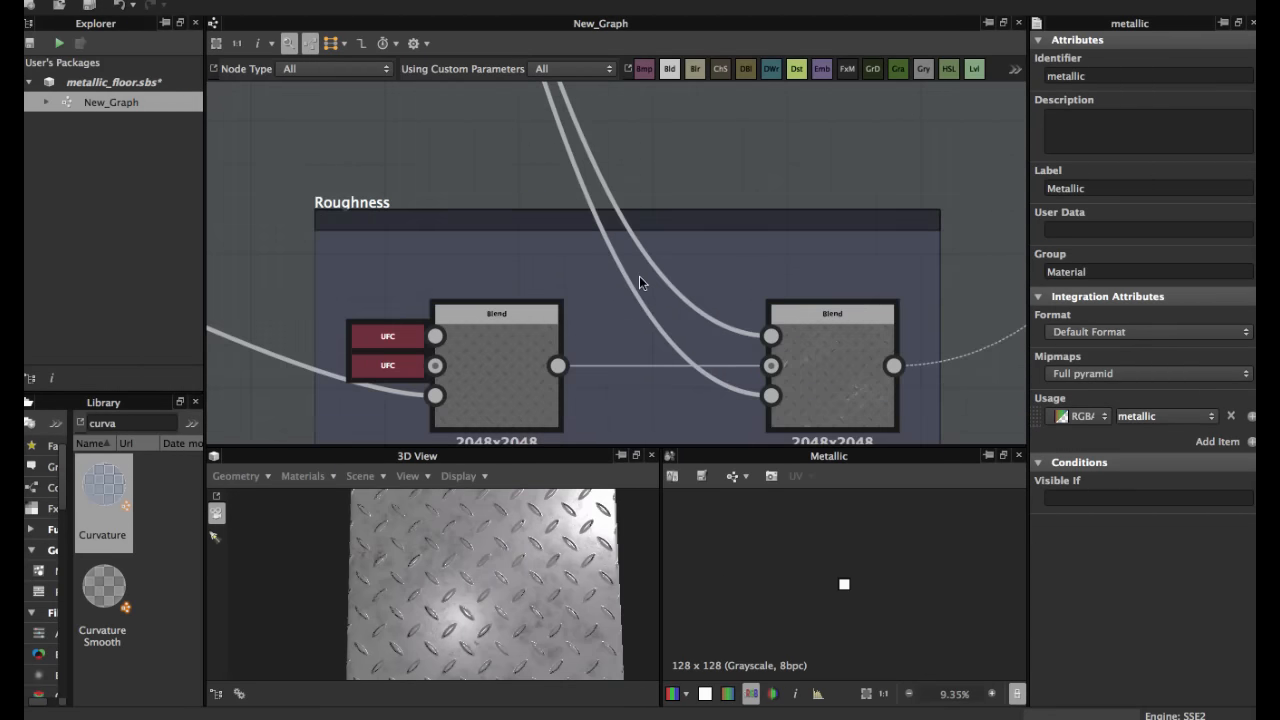
Pan the graph to show the Pattern, Rust and Normal groups together.
{"action": "left_click_drag", "start_coordinate": [640, 280], "coordinate": [488, 186]}
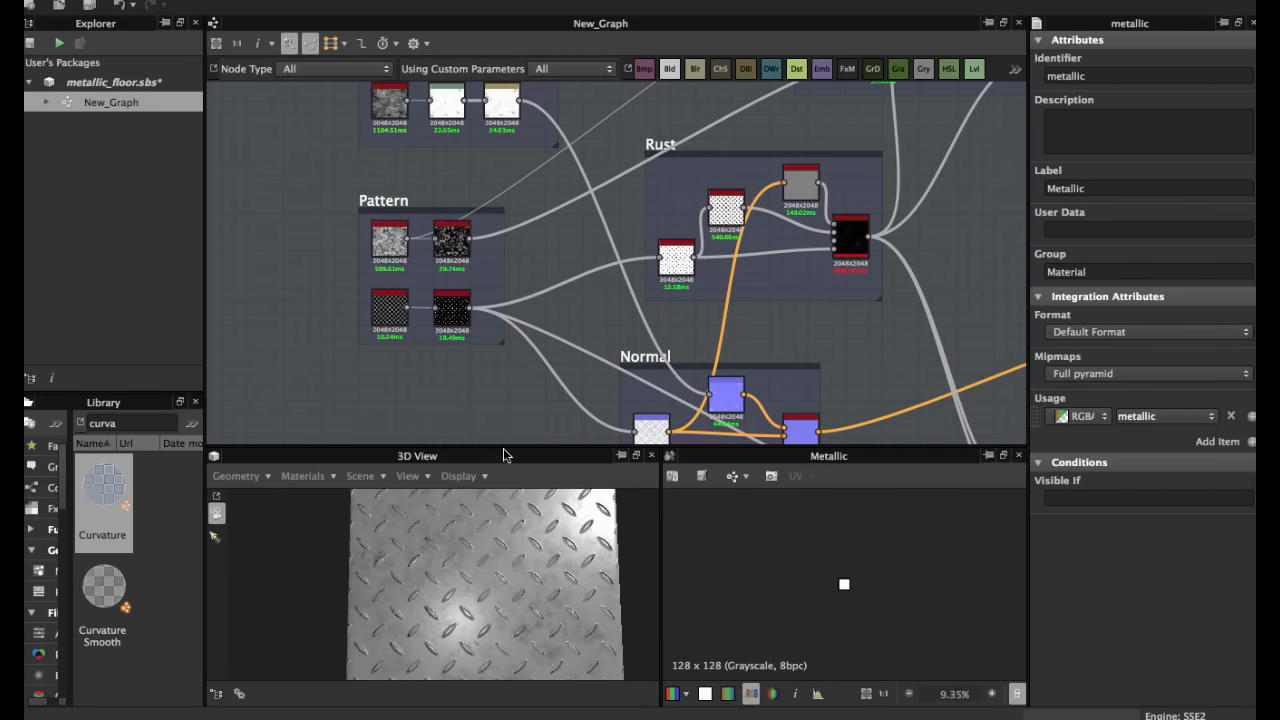
{"action": "mouse_move", "coordinate": [503, 444]}
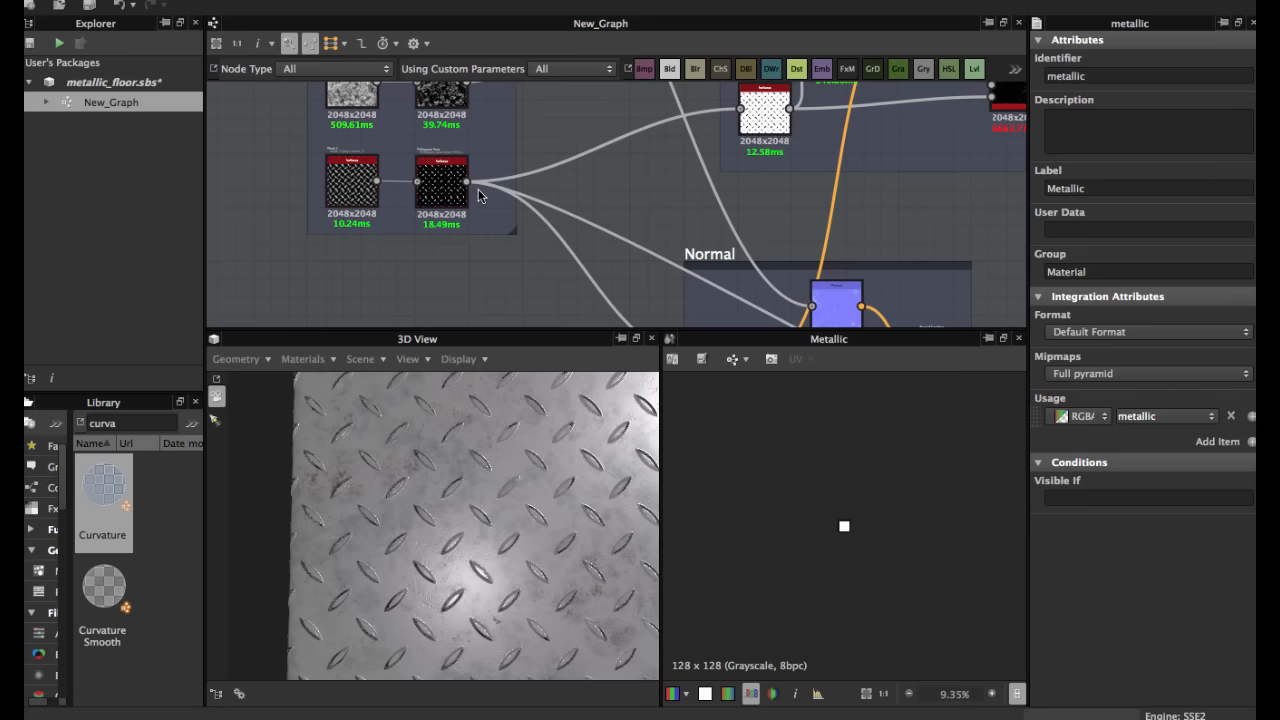
{"action": "mouse_move", "coordinate": [435, 200]}
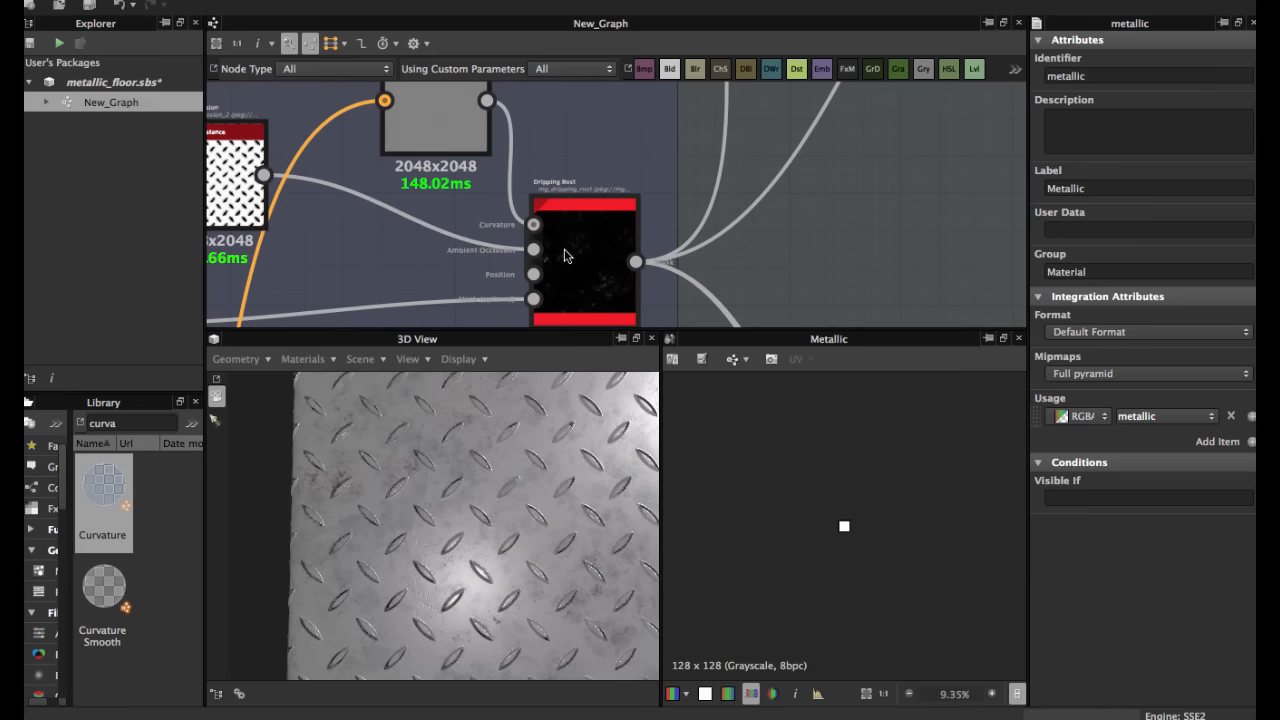
{"action": "mouse_move", "coordinate": [549, 245]}
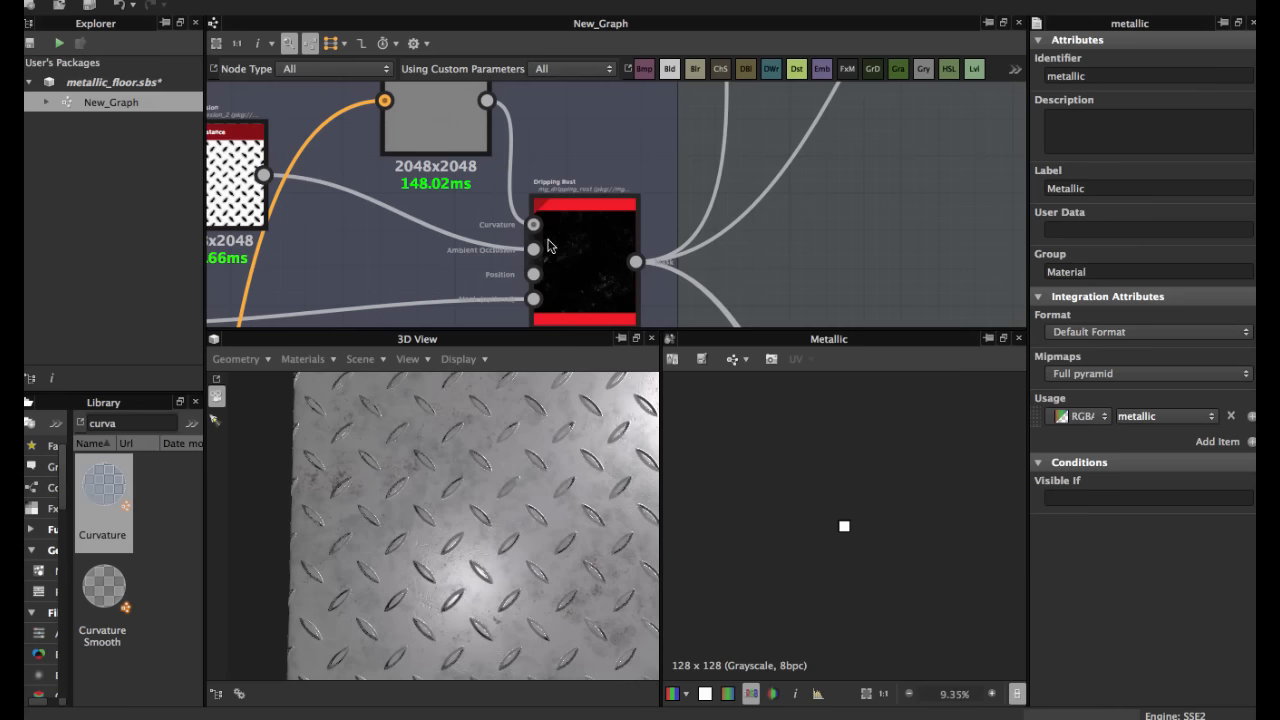